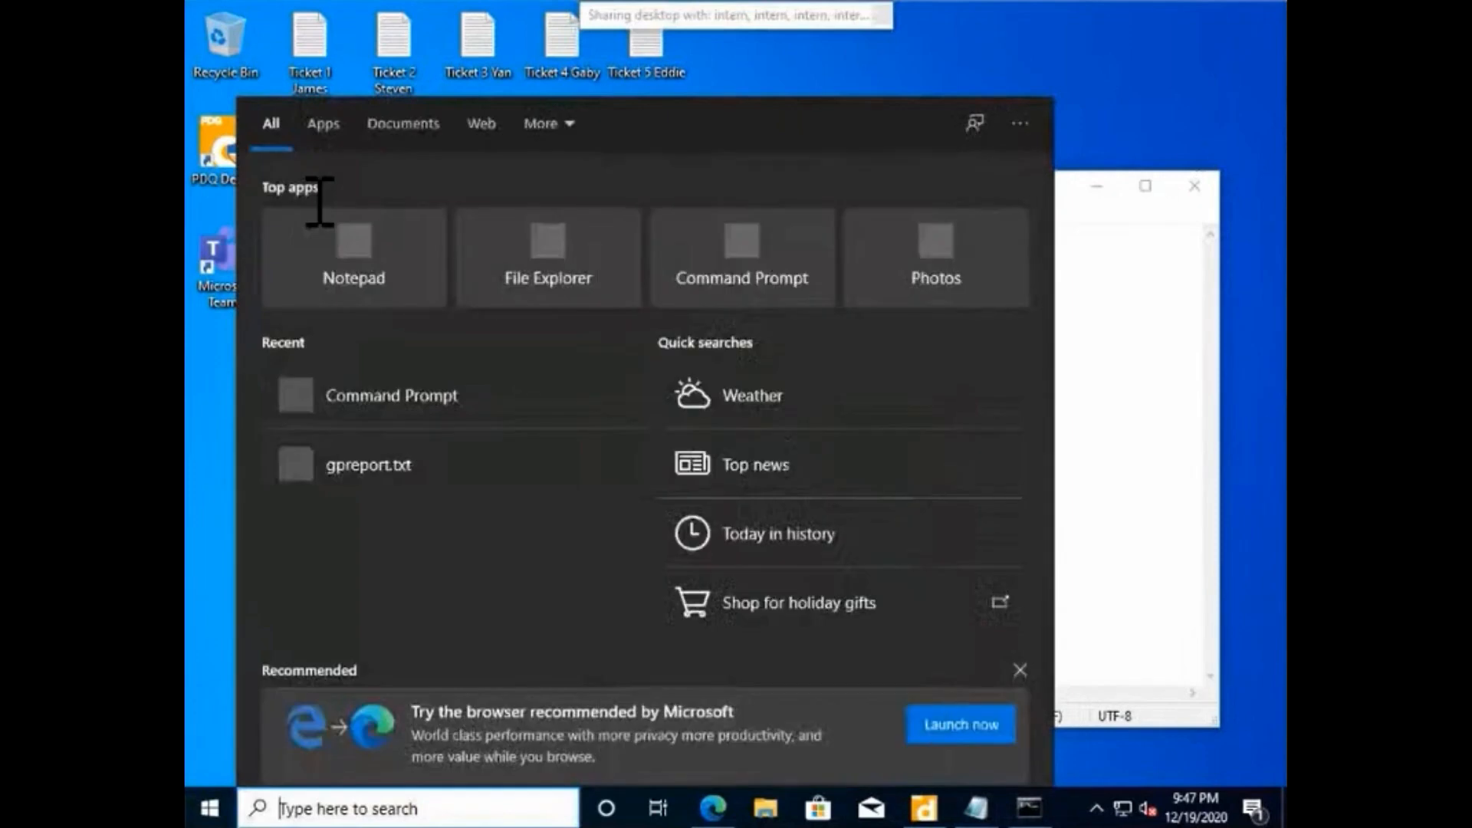
Search the Start menu for cmd to bring up Command Prompt as the best match.
{"action": "type", "text": "cmd"}
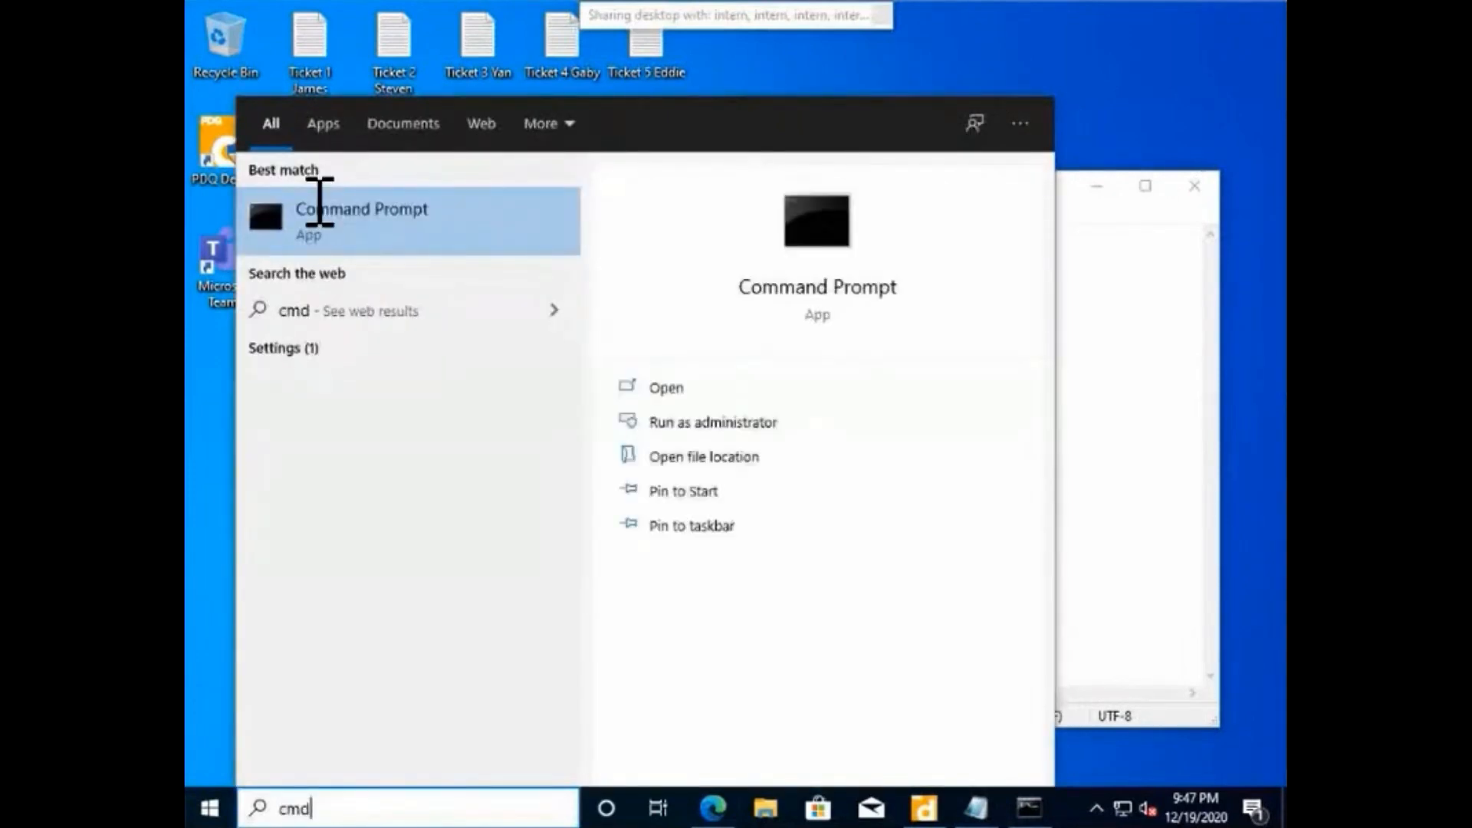
{"action": "mouse_move", "coordinate": [319, 212]}
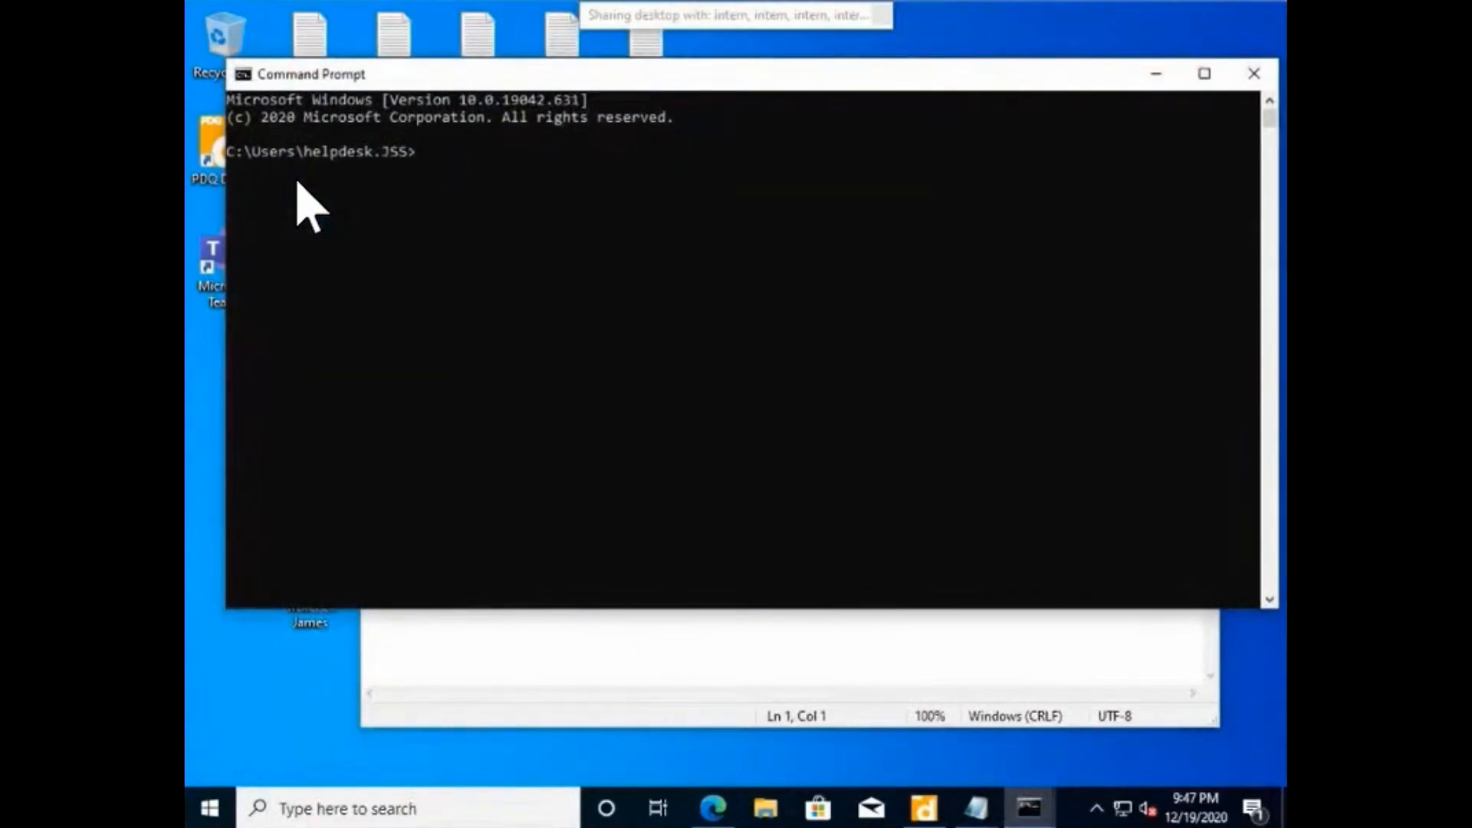
Enter ipconfig at the prompt without running it yet.
{"action": "type", "text": "ipconfig"}
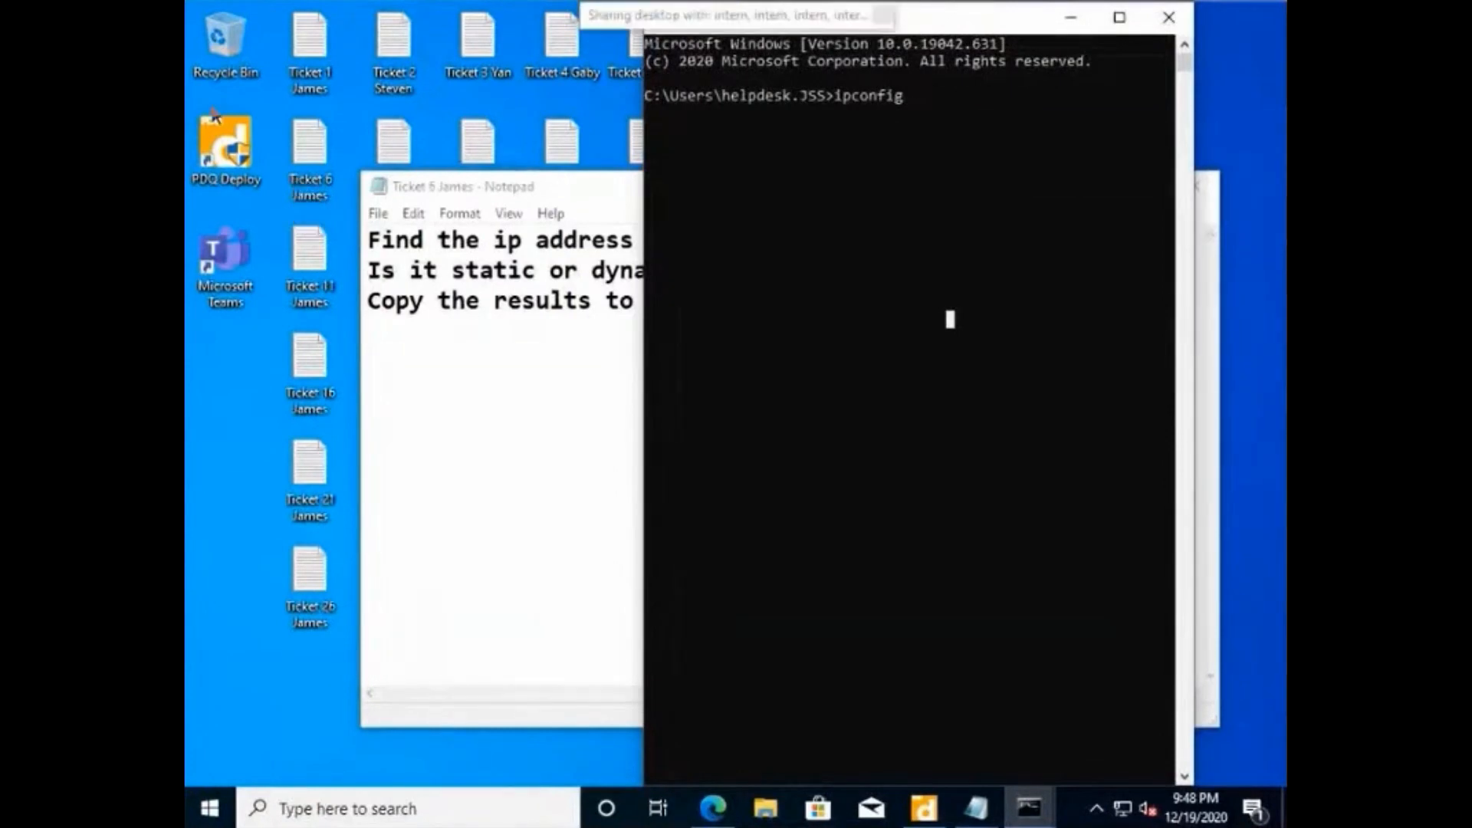
{"action": "mouse_move", "coordinate": [310, 203]}
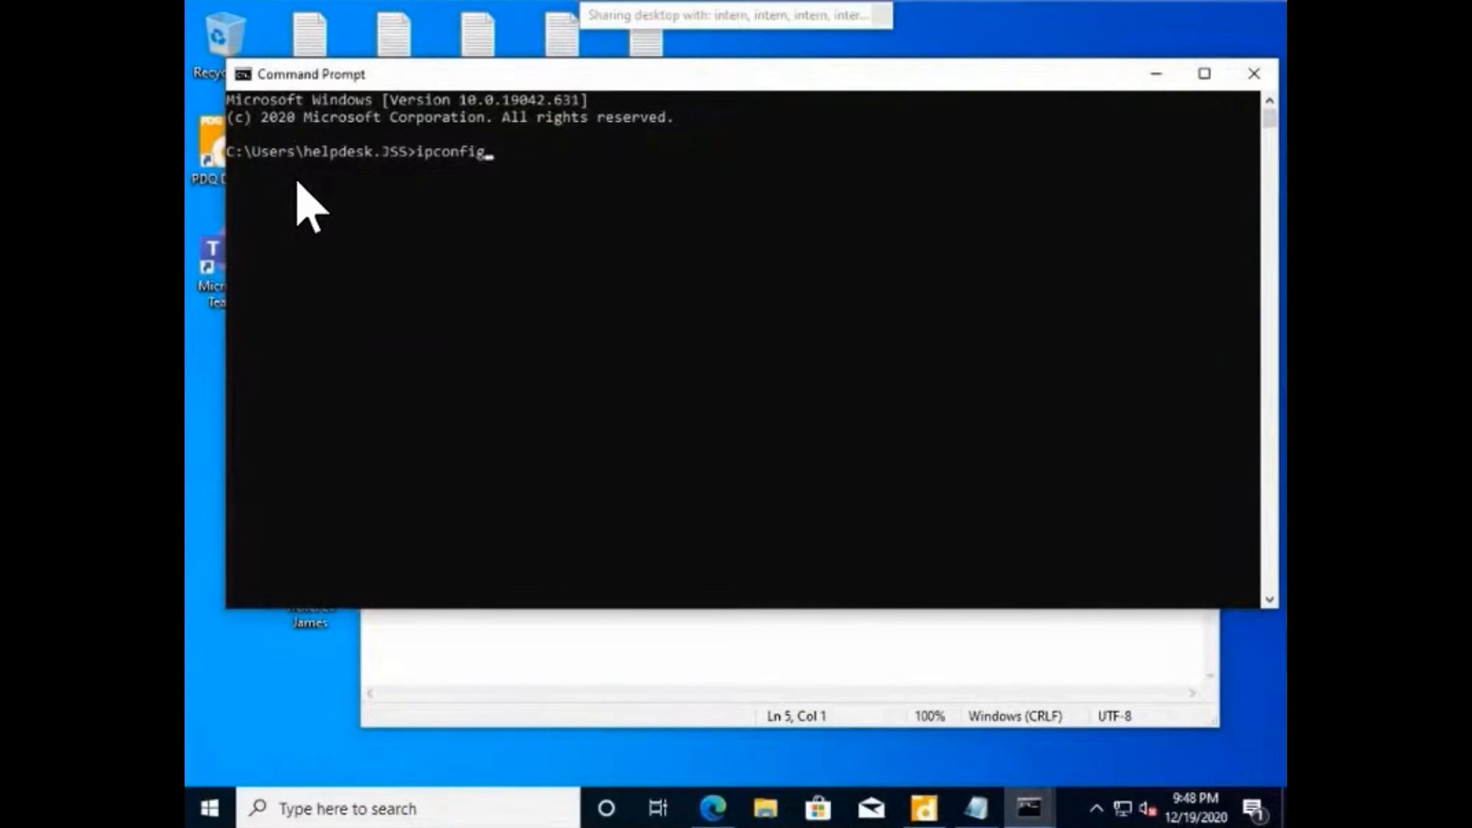
Run ipconfig, then enter ipconfig /all to list the full adapter configuration.
{"action": "key", "text": "enter"}
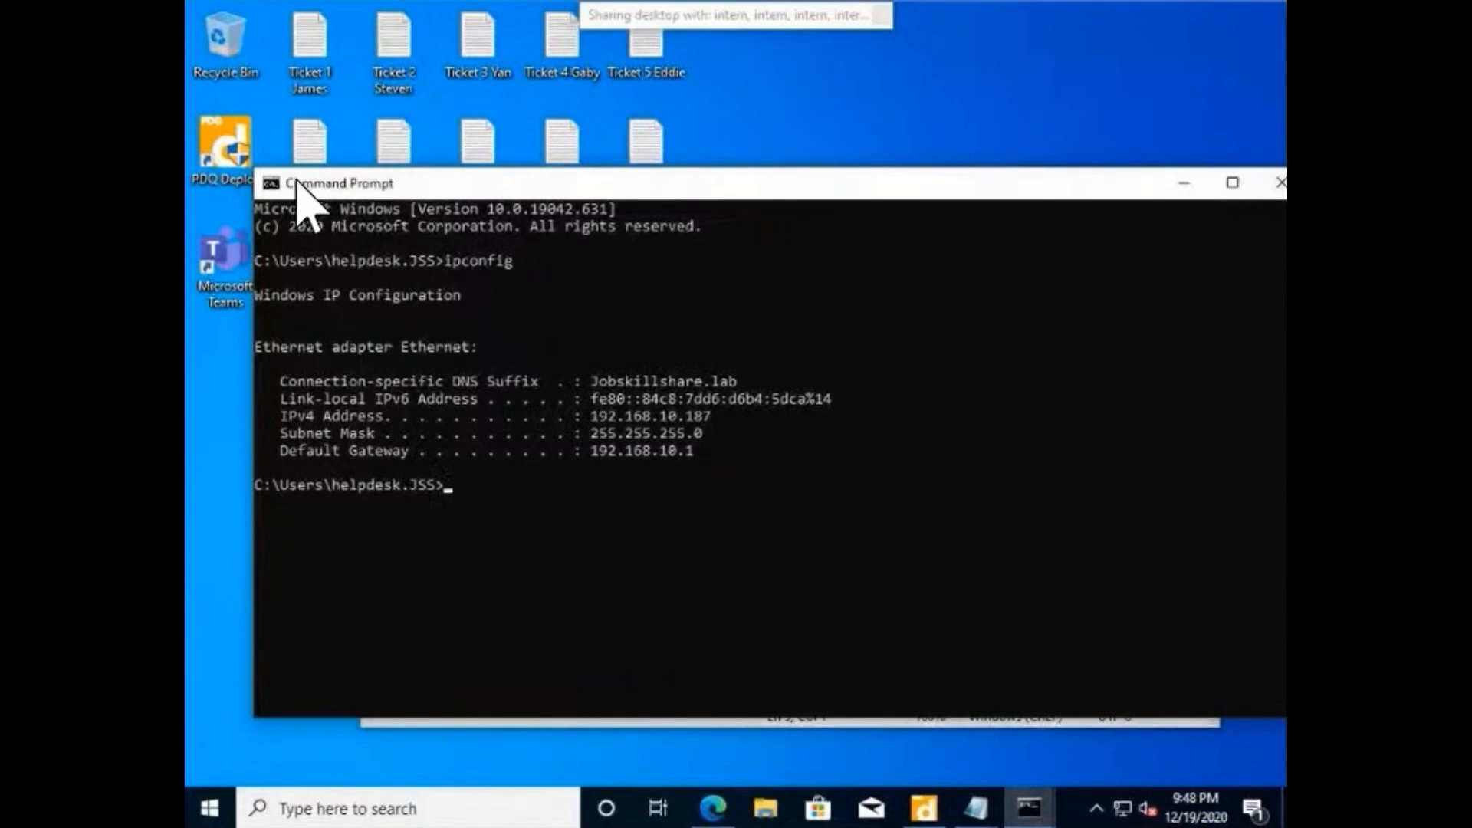
{"action": "type", "text": "ipconfig"}
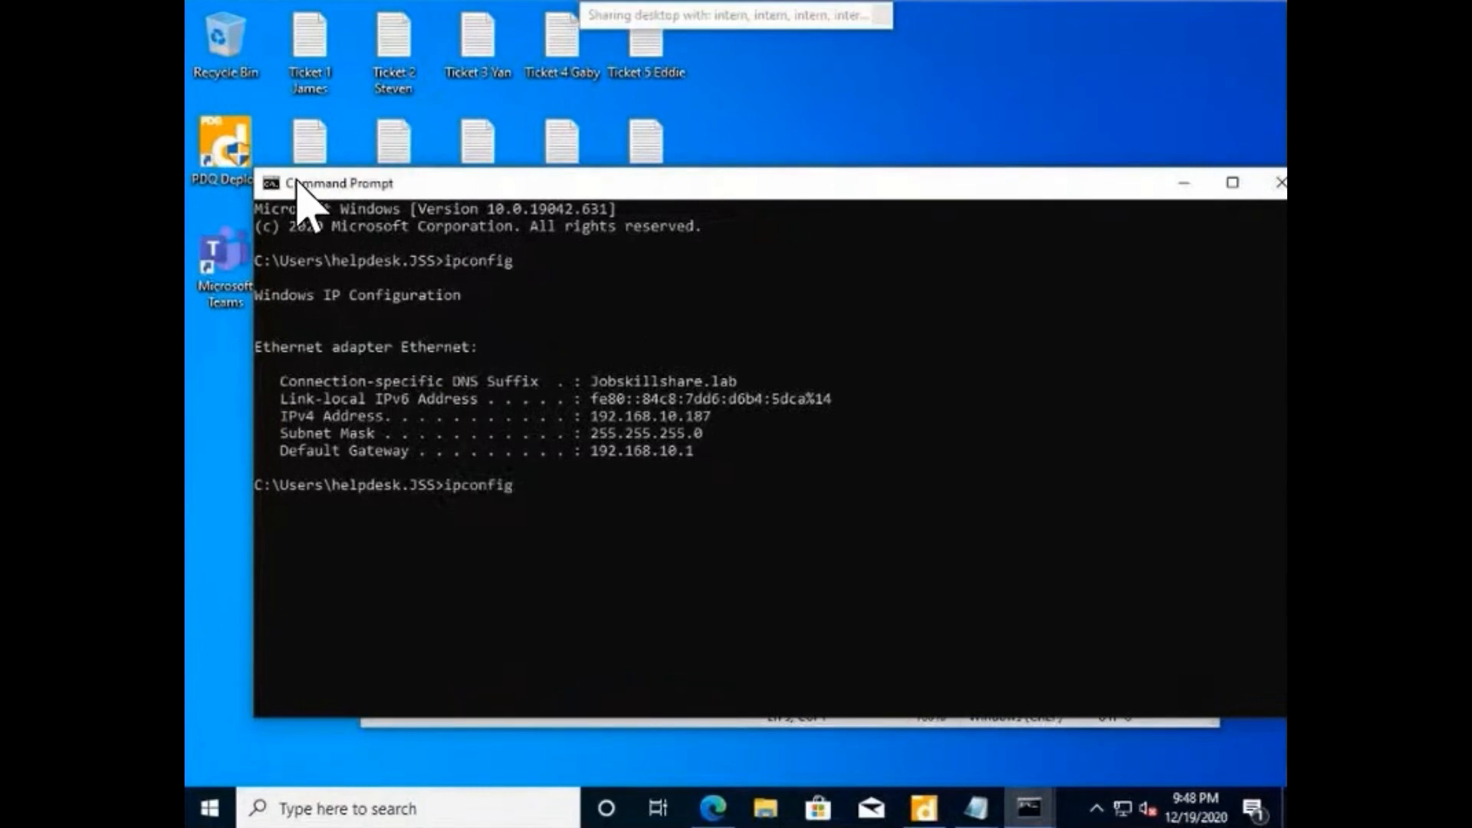
{"action": "type", "text": "/"}
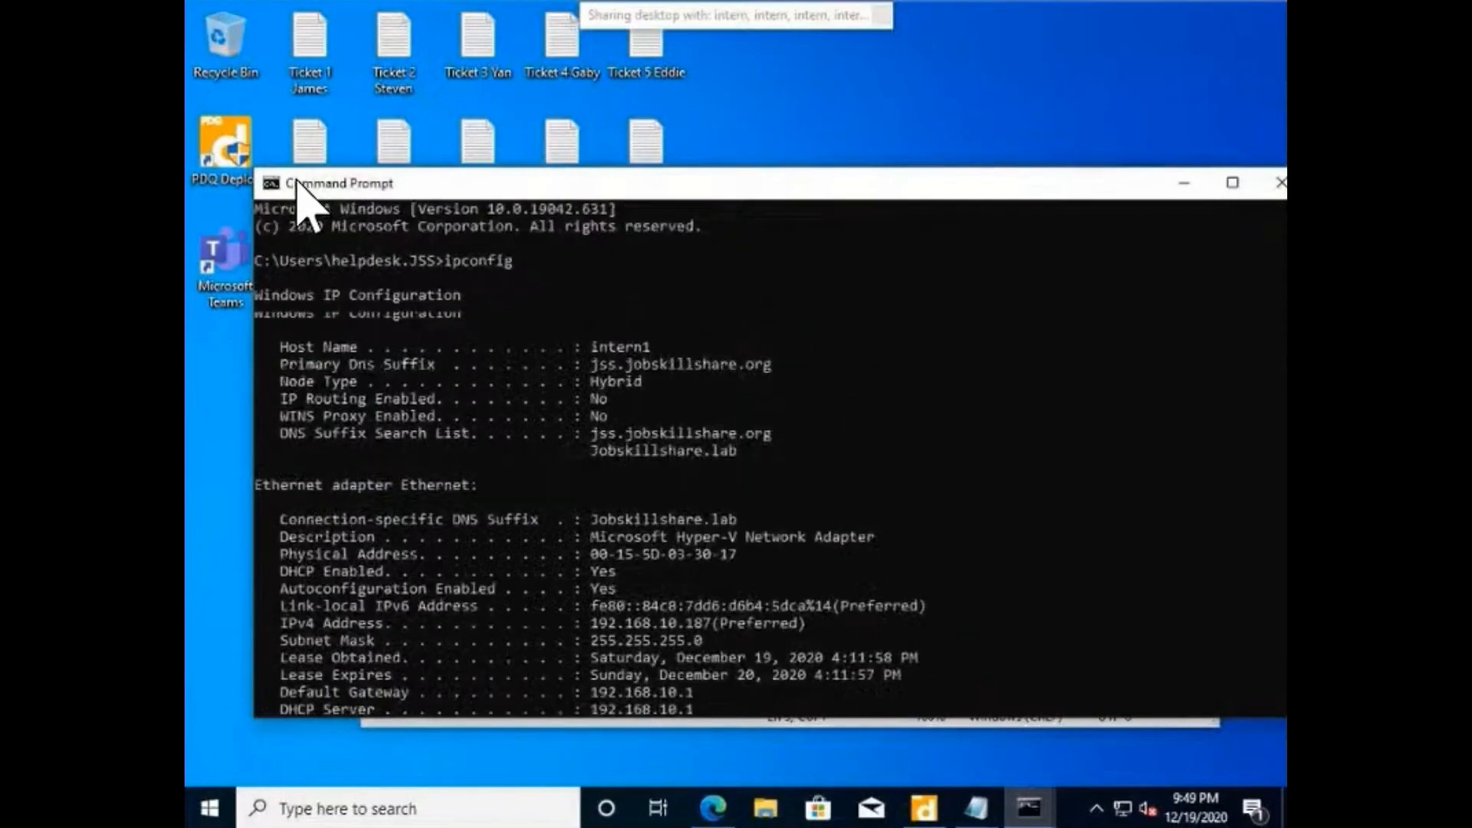
{"action": "type", "text": "ipconfig /all"}
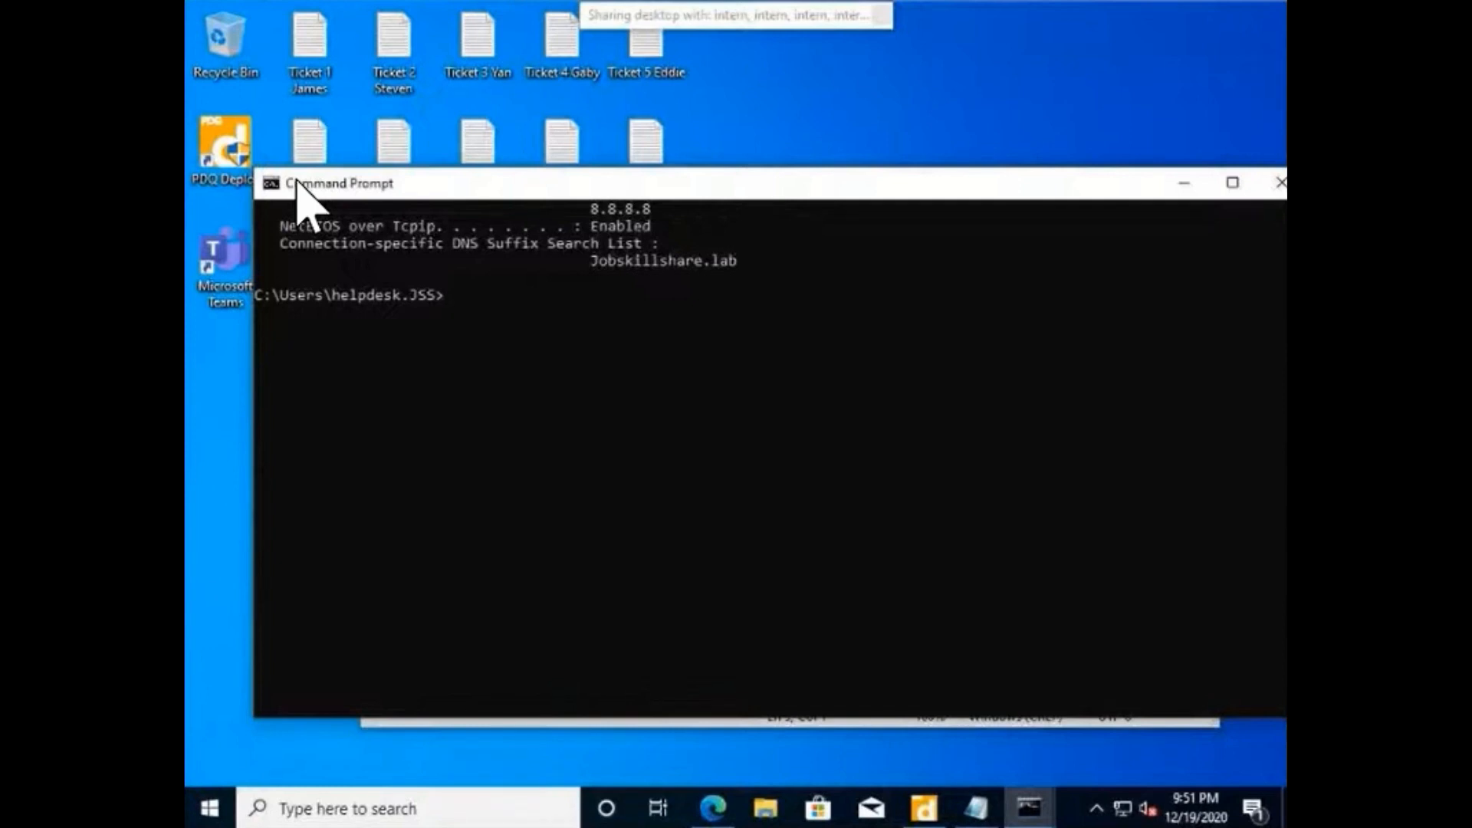
Try ipconfig /all | tee file.txt, then trim the line back to ipconfig /all.
{"action": "type", "text": "ipconfig /all | tee file"}
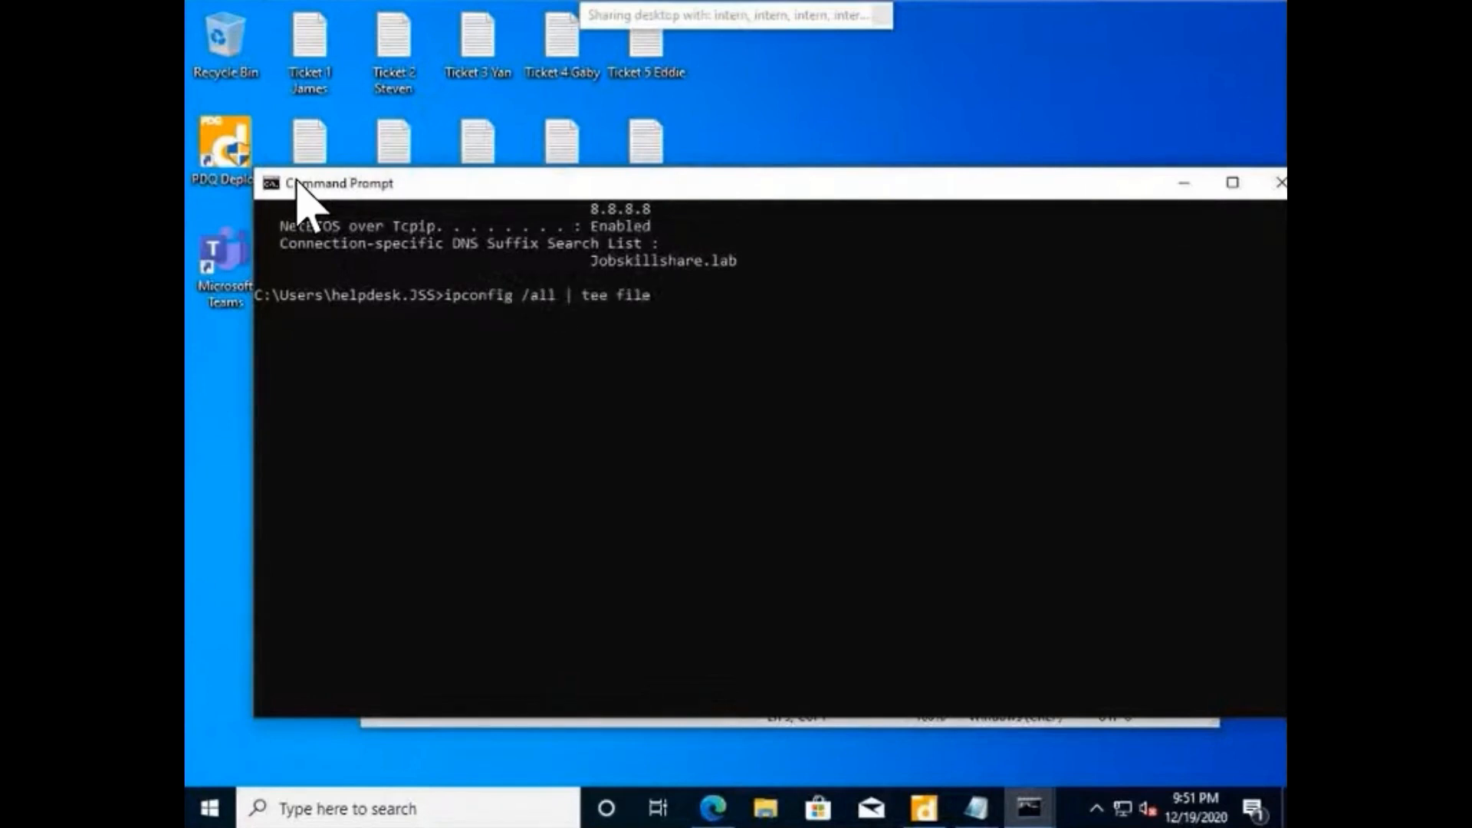
{"action": "type", "text": ".txt"}
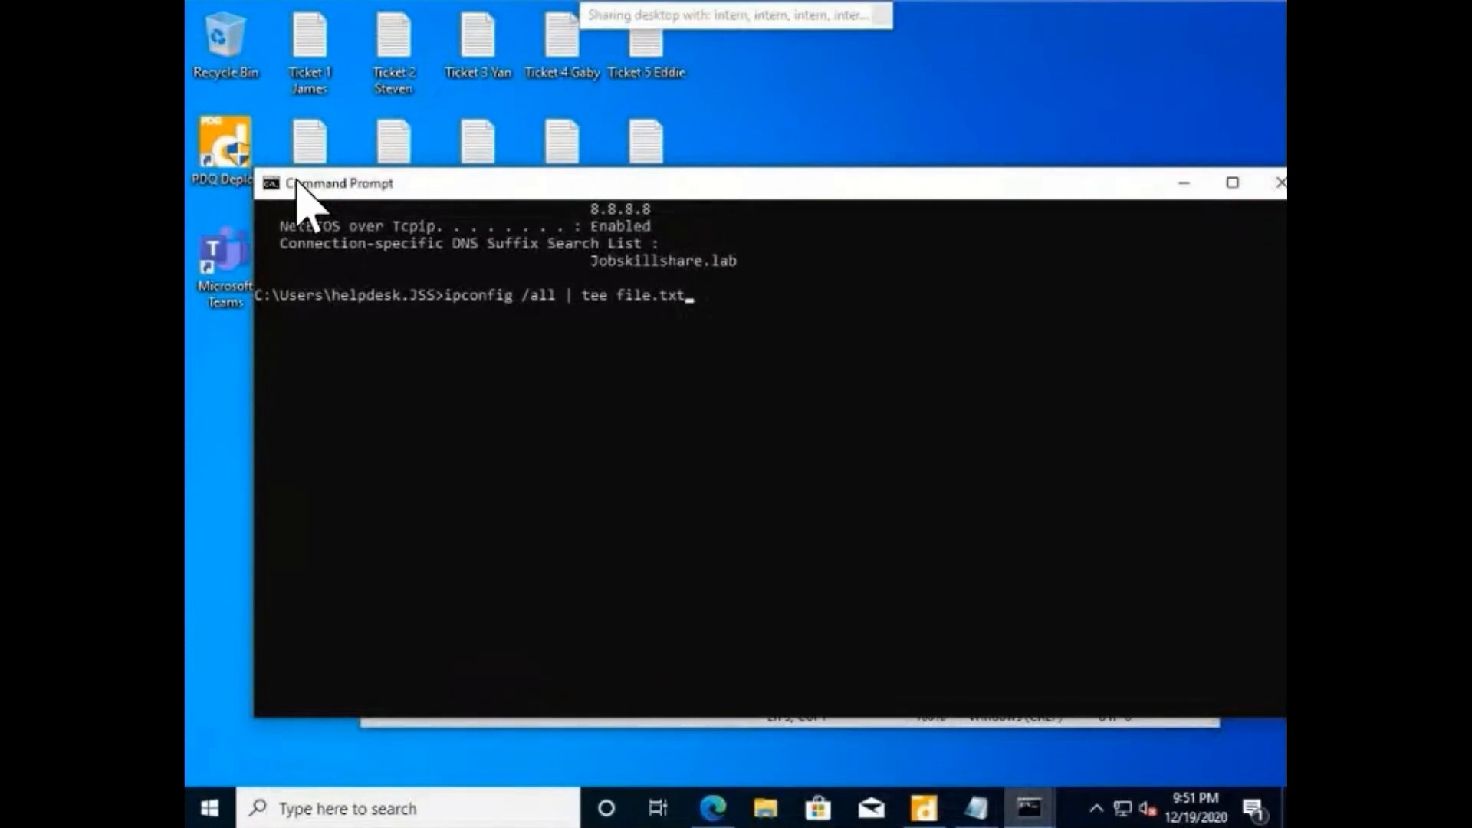
{"action": "key", "text": "Backspace"}
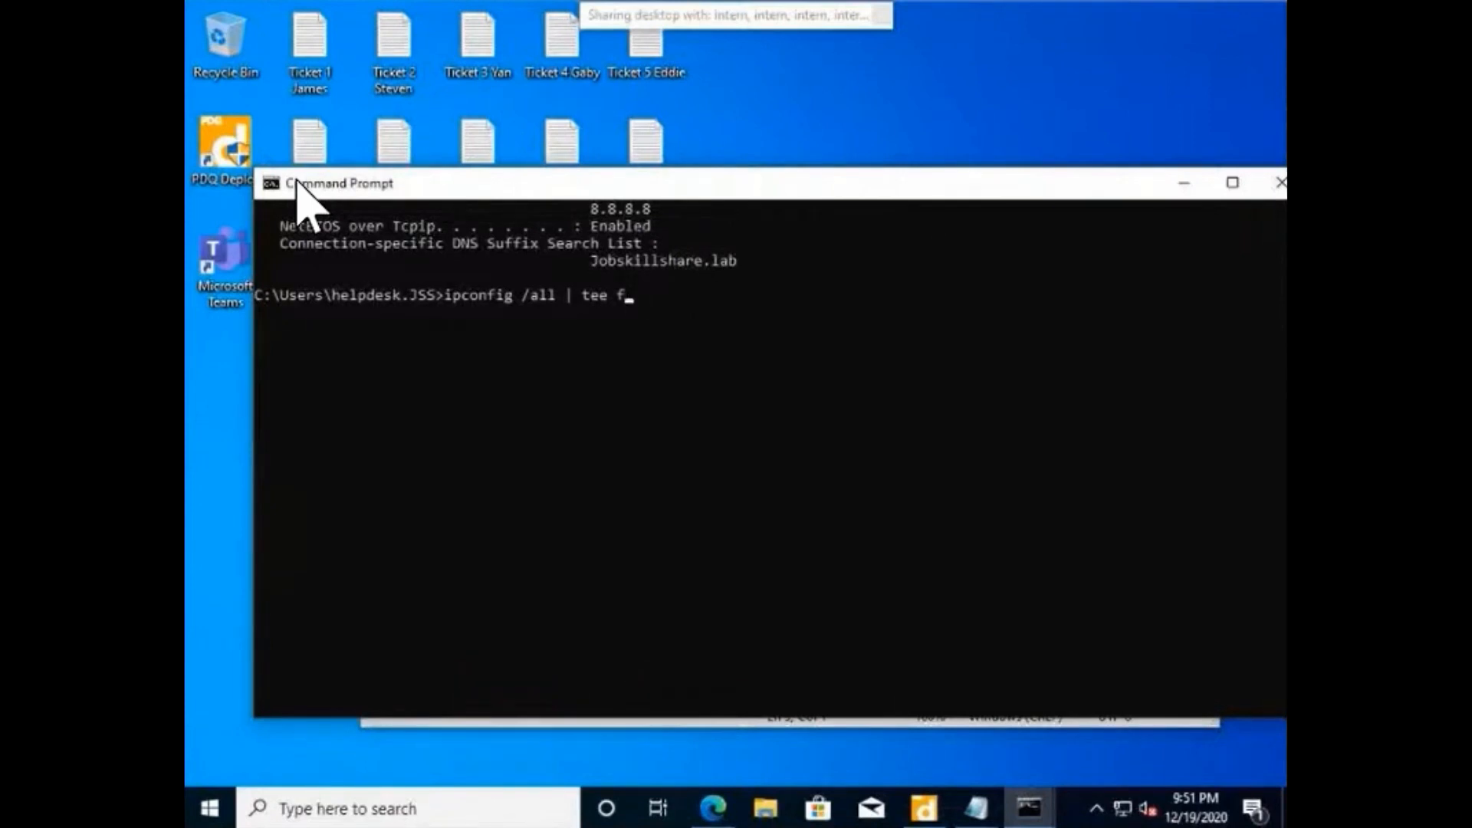
{"action": "key", "text": "Backspace"}
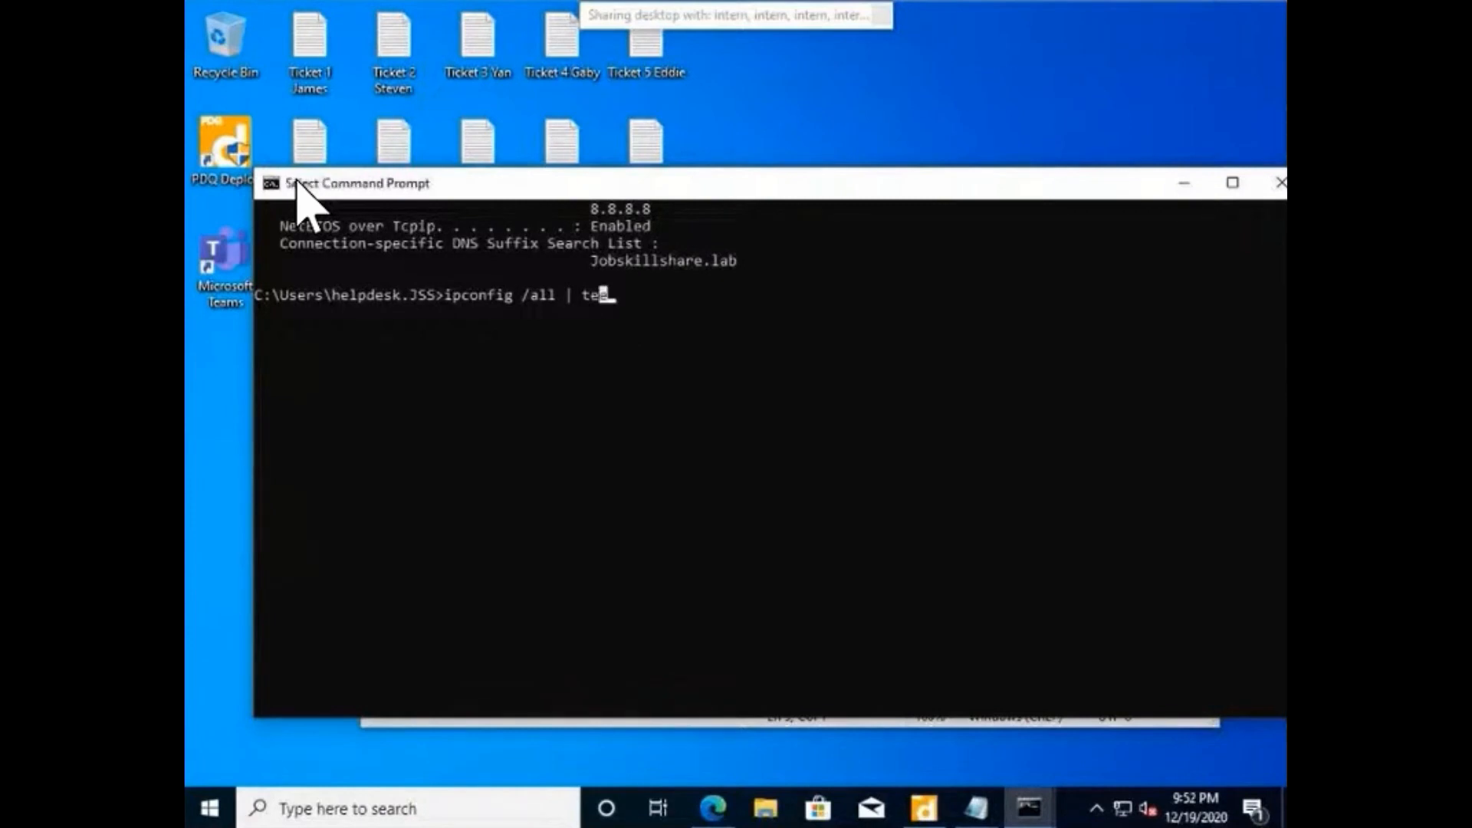
{"action": "key", "text": "Backspace"}
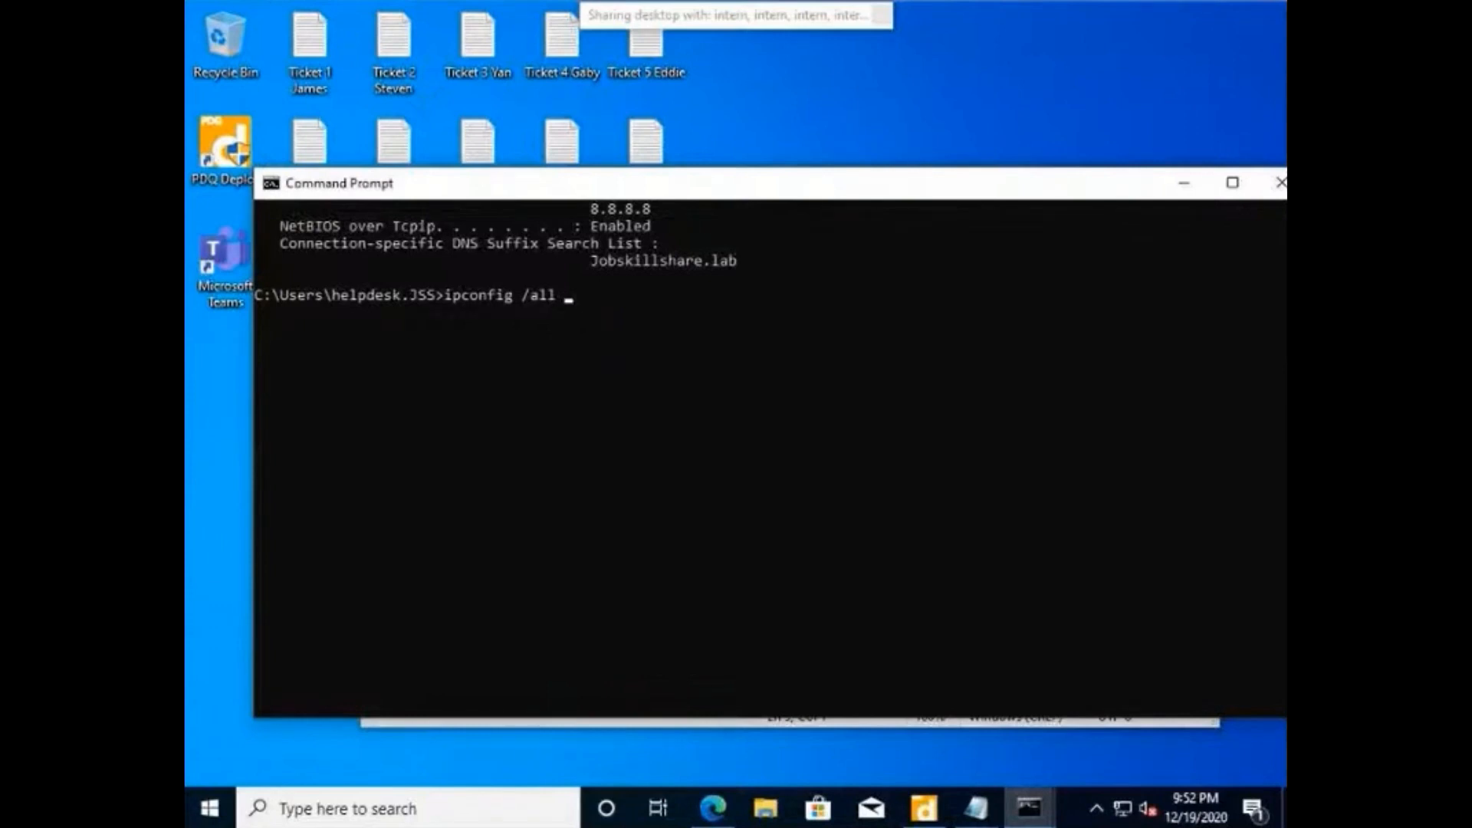
Run ipconfig /all >c:\test.txt, get Access is denied, and close the non-admin prompt.
{"action": "type", "text": ">c:"}
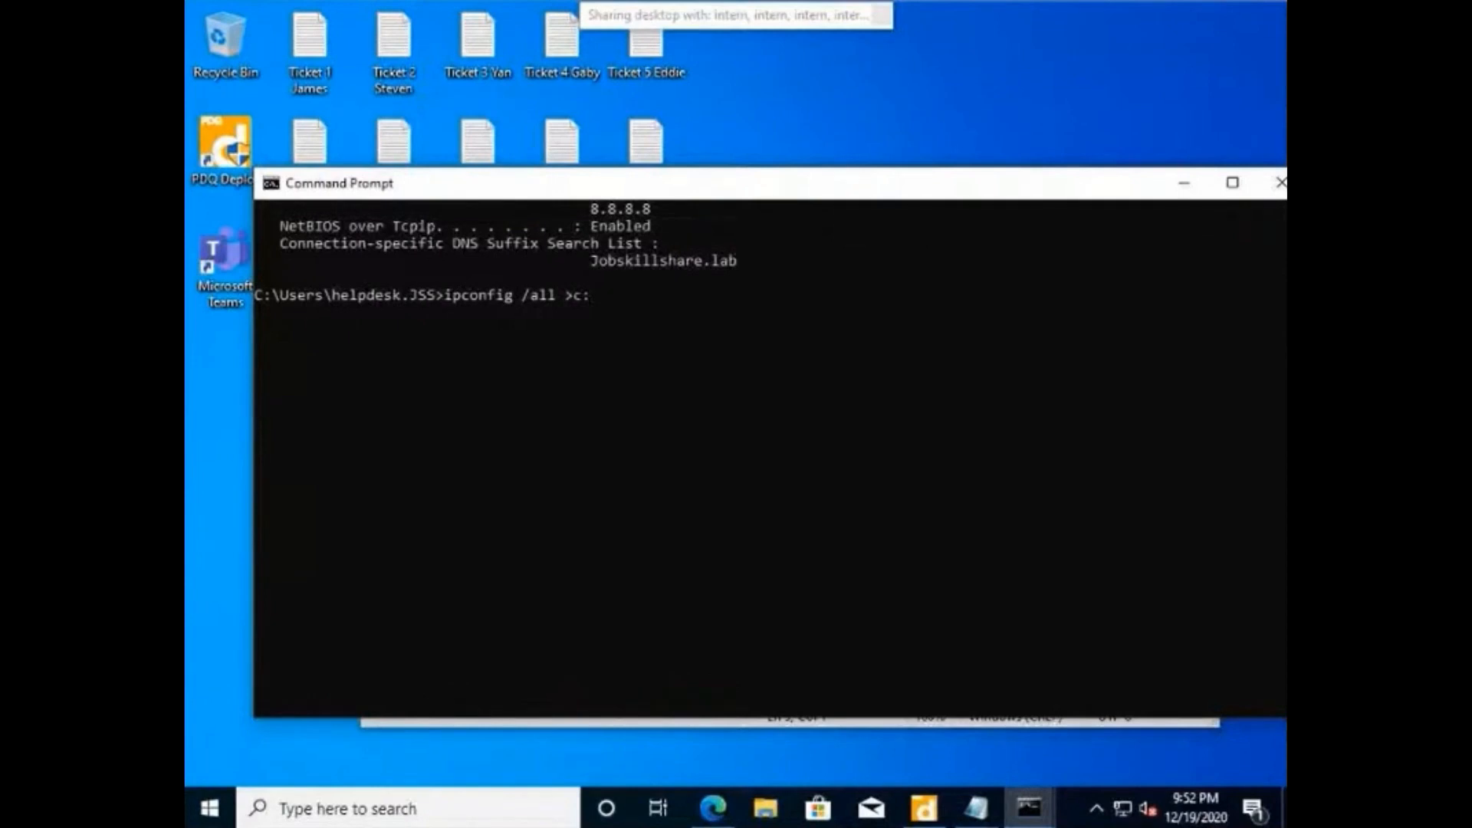
{"action": "type", "text": "\\"}
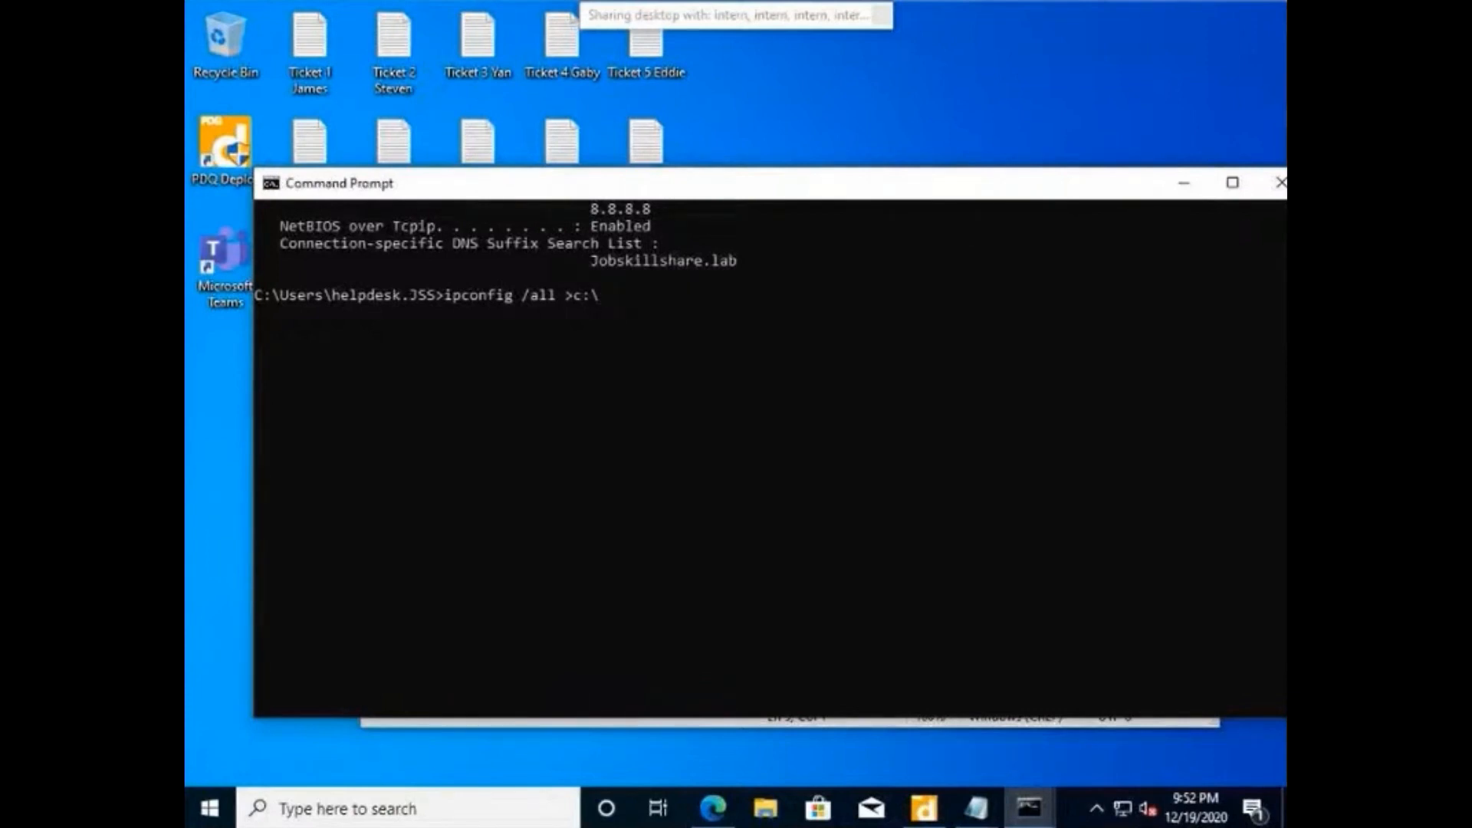
{"action": "type", "text": "tes"}
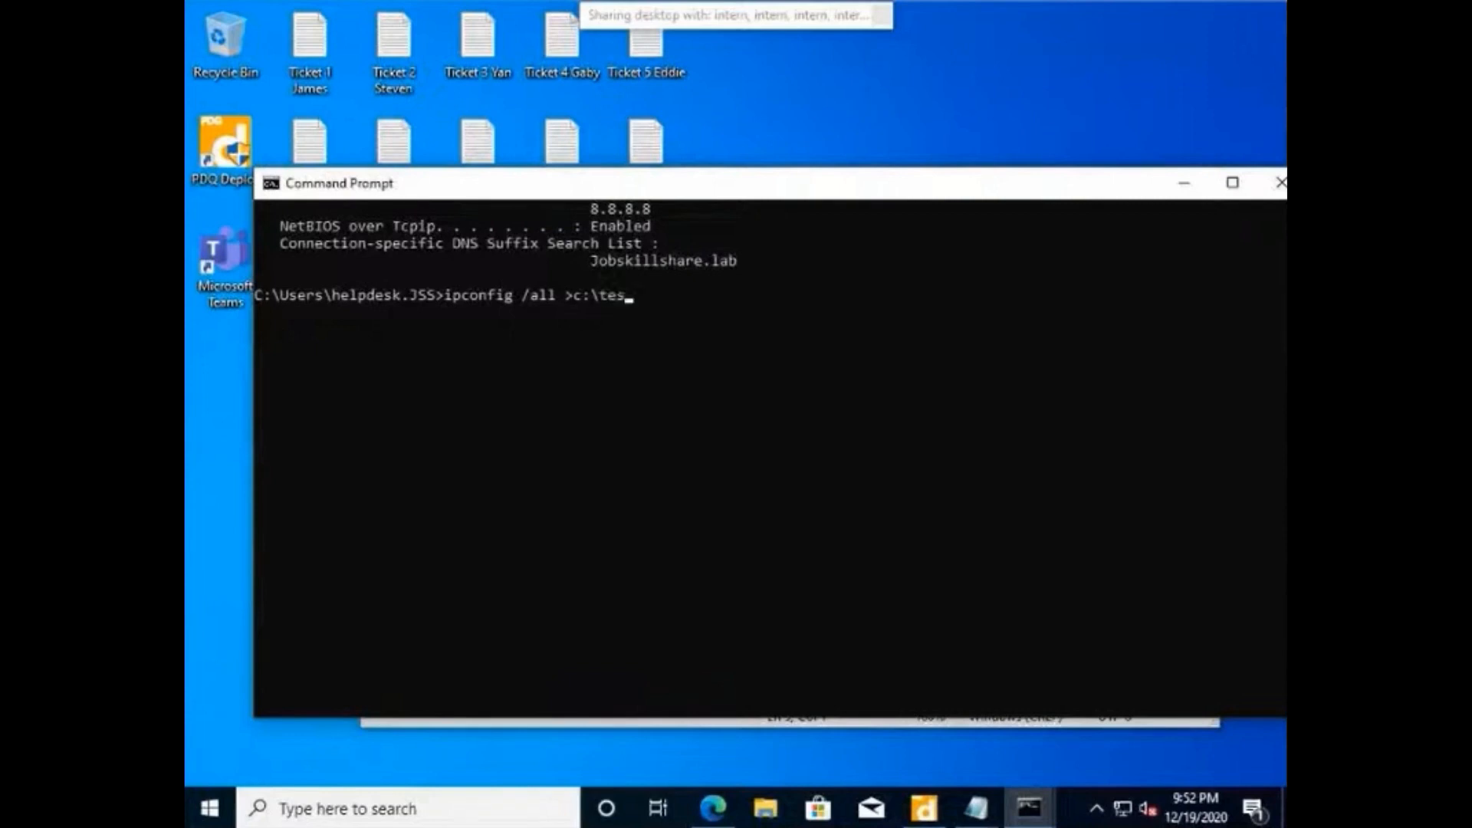
{"action": "type", "text": "t.txt"}
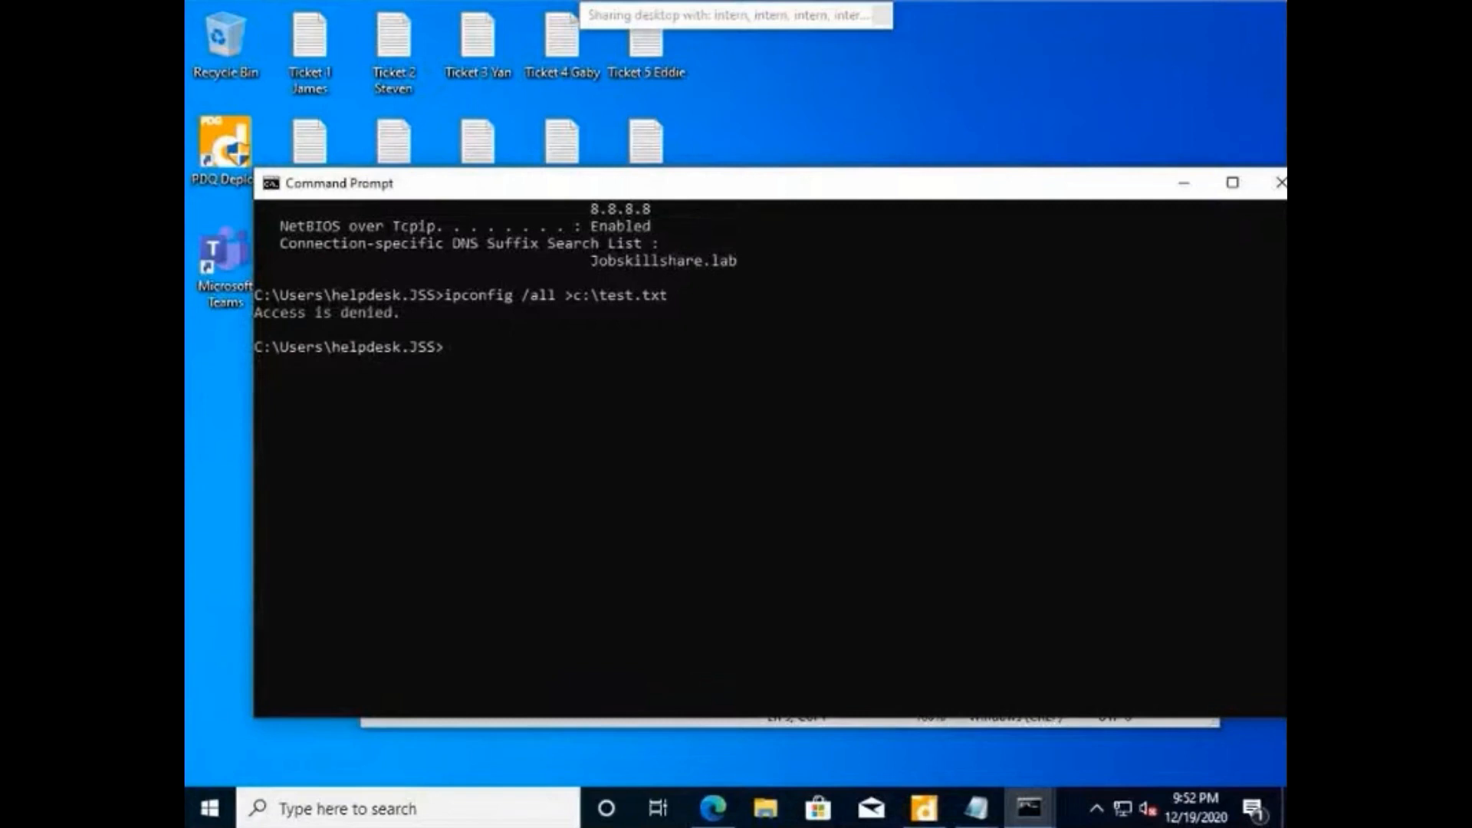
{"action": "type", "text": "ipconfig /all >c:\\test.tx"}
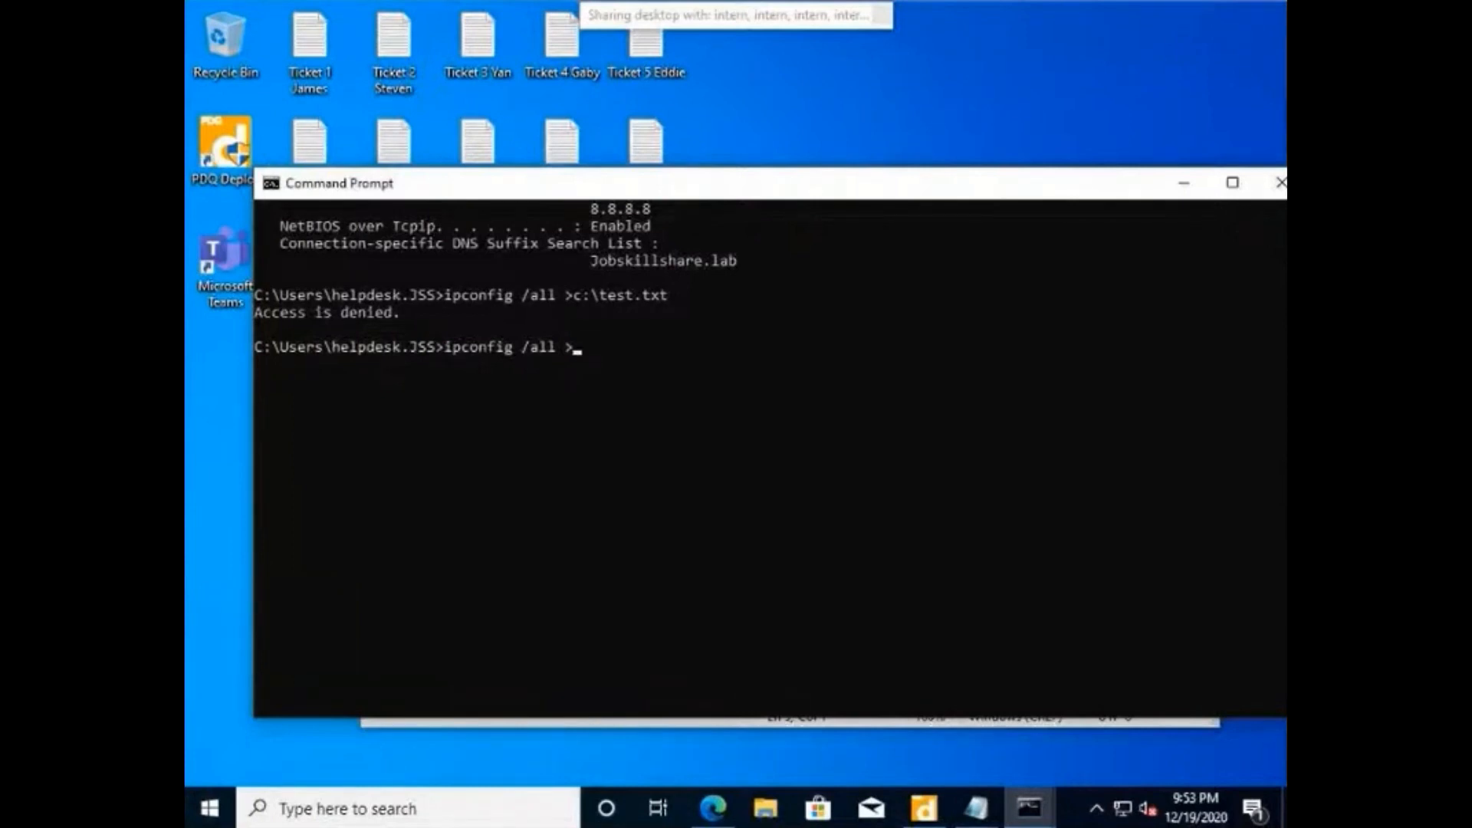
{"action": "left_click", "coordinate": [477, 37]}
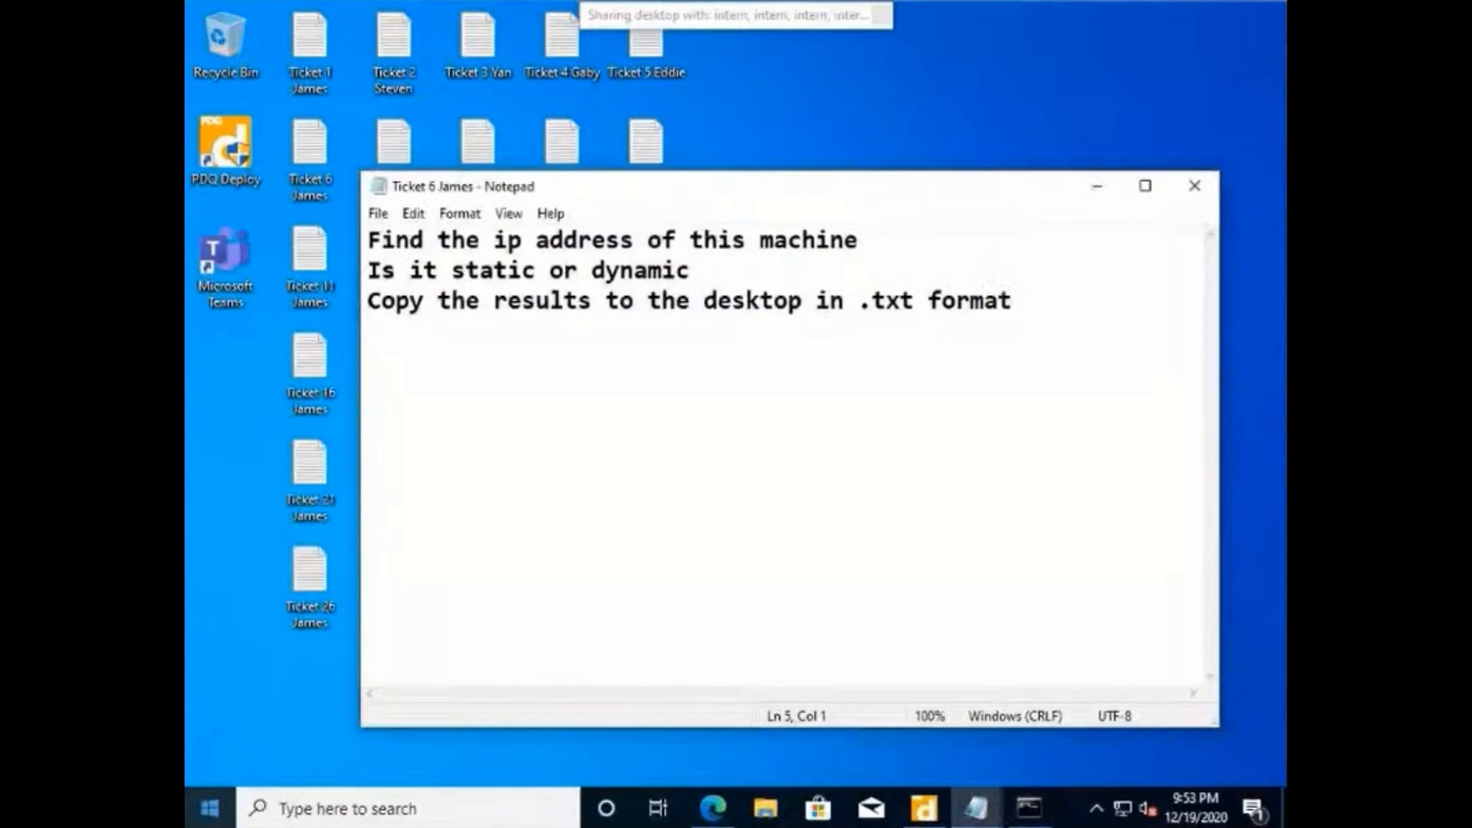
Search Start for cmd and launch Command Prompt with Run as administrator.
{"action": "right_click", "coordinate": [209, 808]}
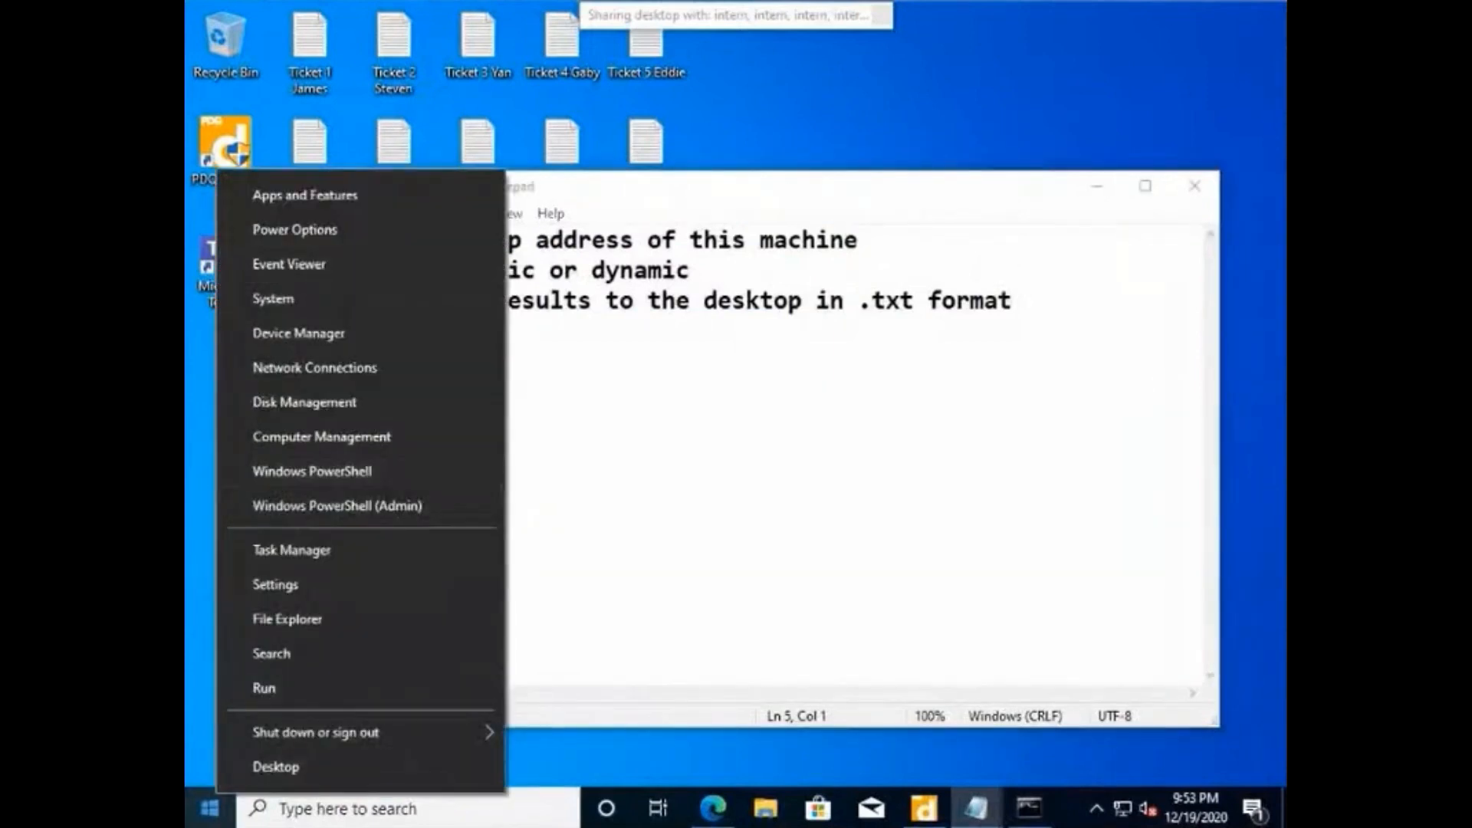
{"action": "type", "text": "cmnd"}
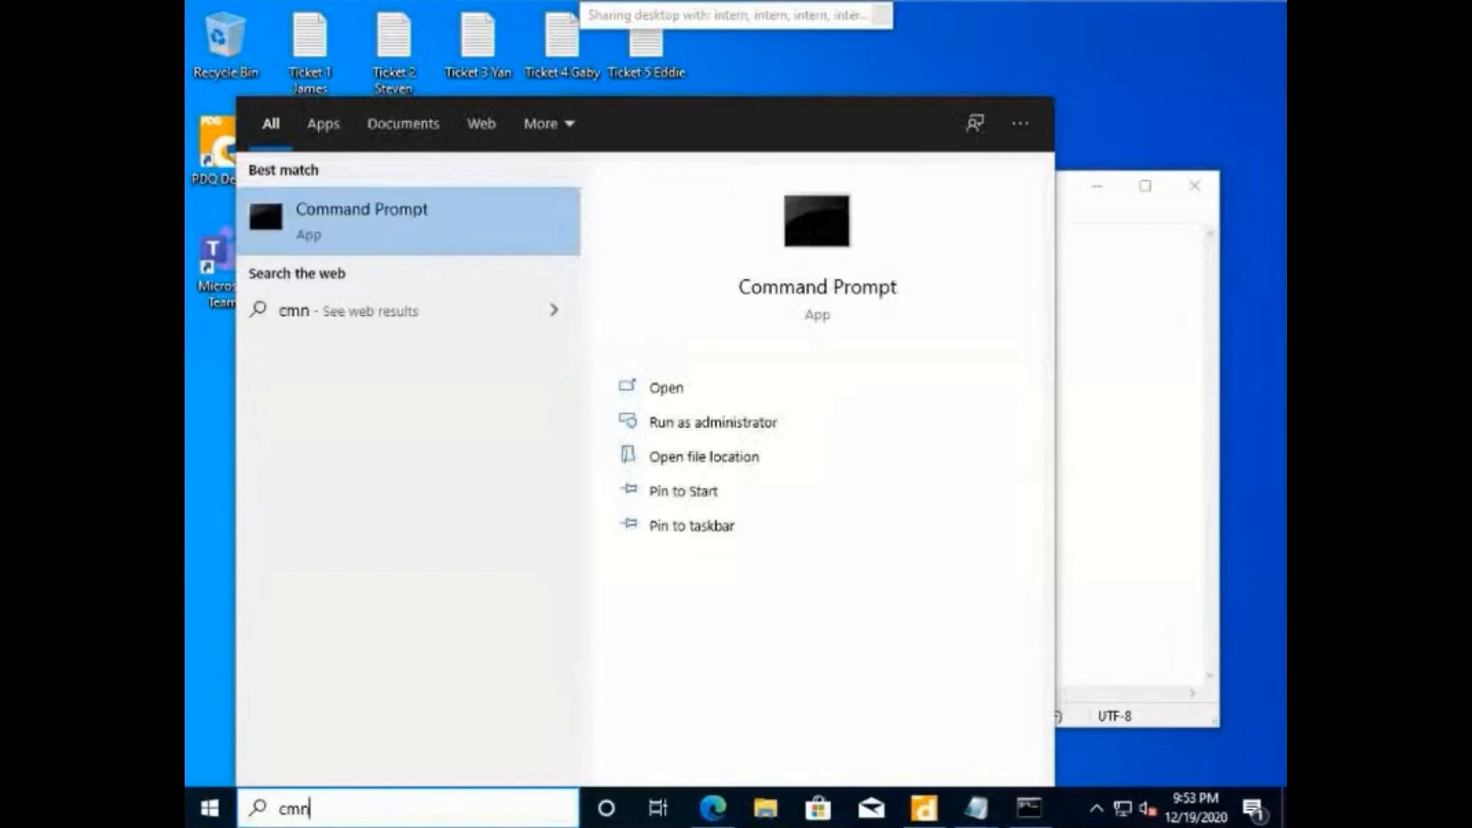
{"action": "right_click", "coordinate": [361, 220]}
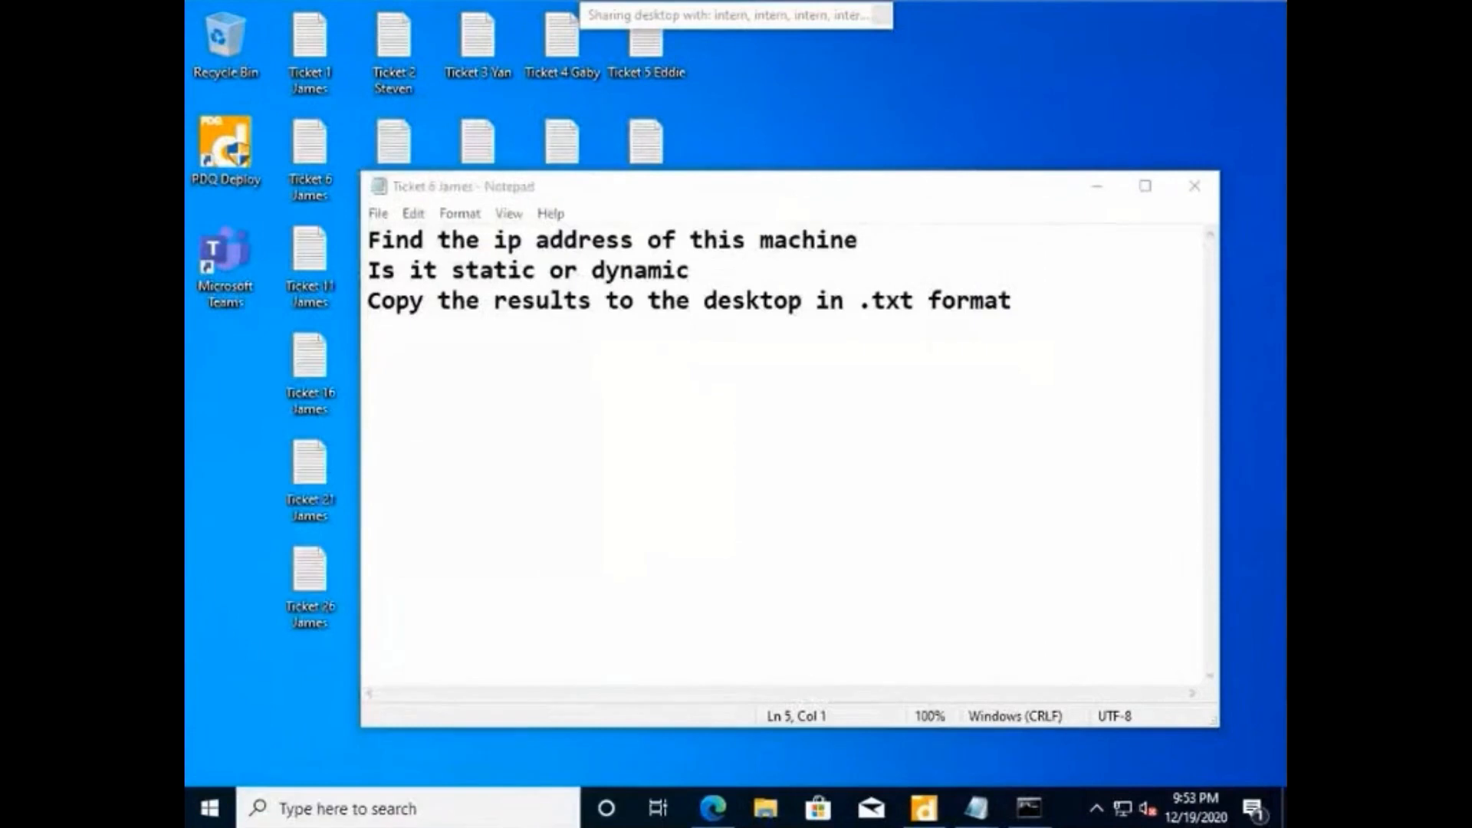
{"action": "left_click", "coordinate": [1027, 808]}
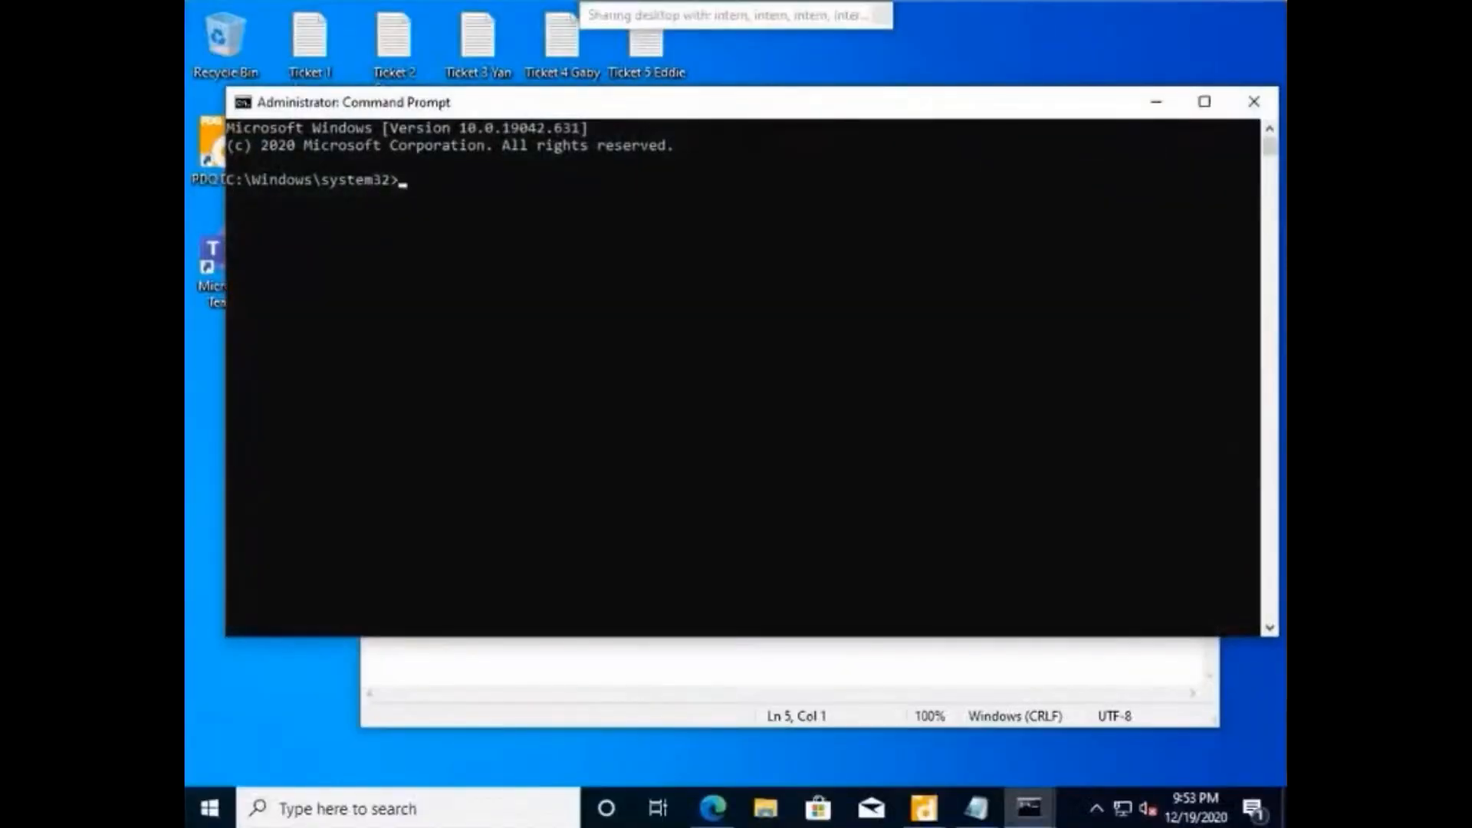
Run ipconfig /all >c:\test.txt from the admin prompt, writing the output with no error.
{"action": "type", "text": "ipconfig"}
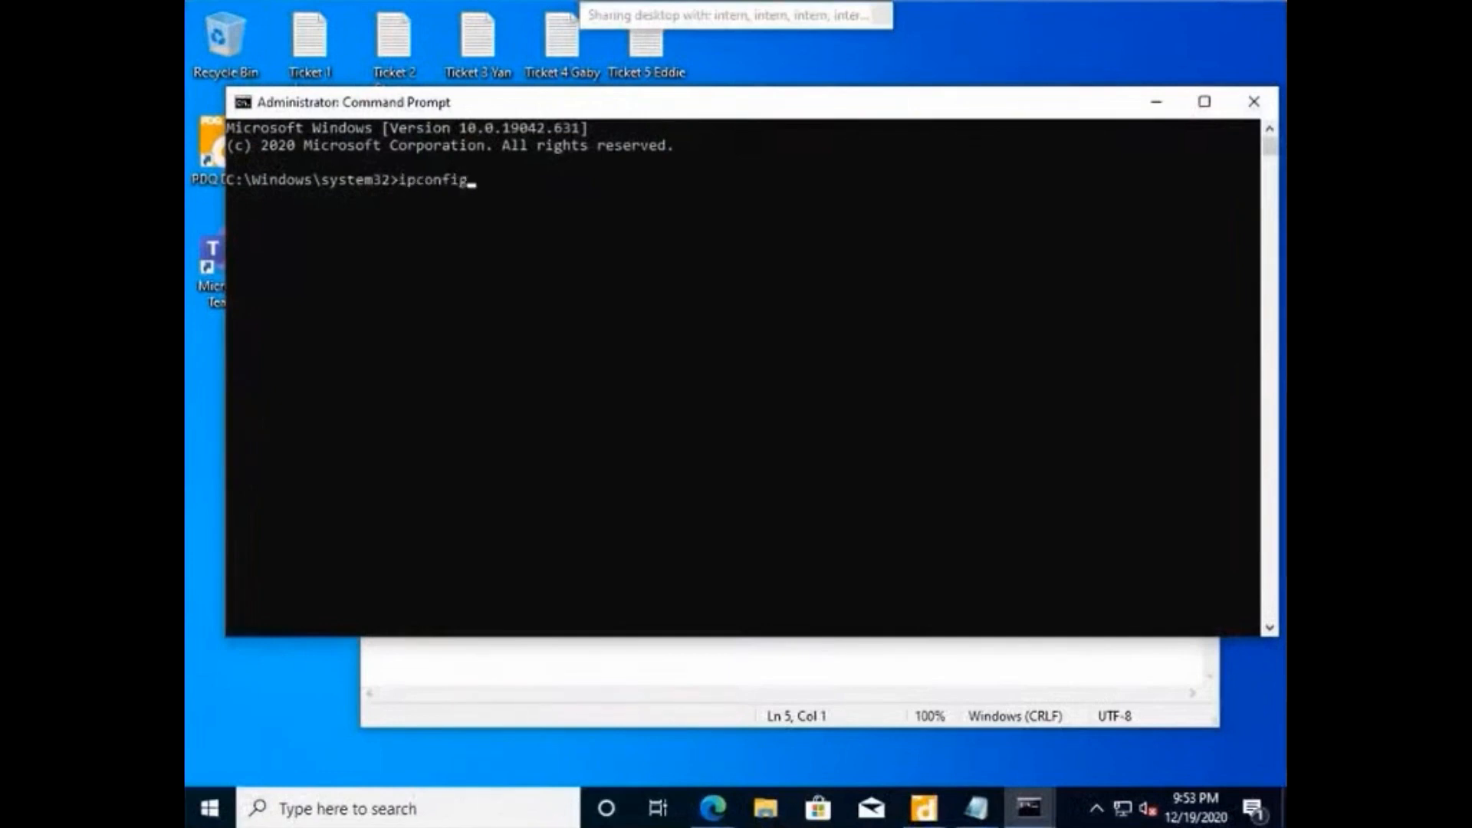
{"action": "type", "text": "/all"}
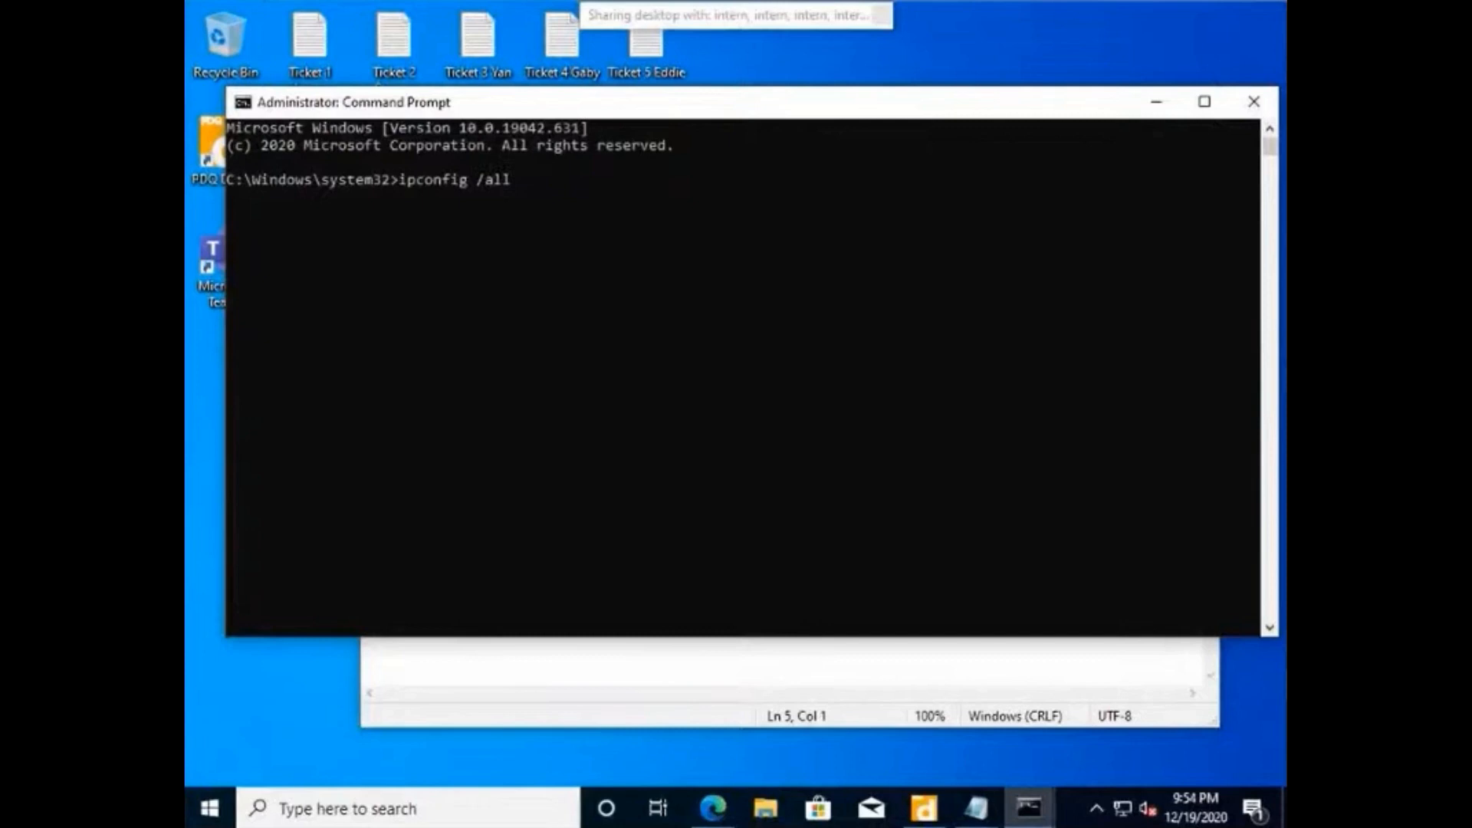
{"action": "type", "text": ">c:\\"}
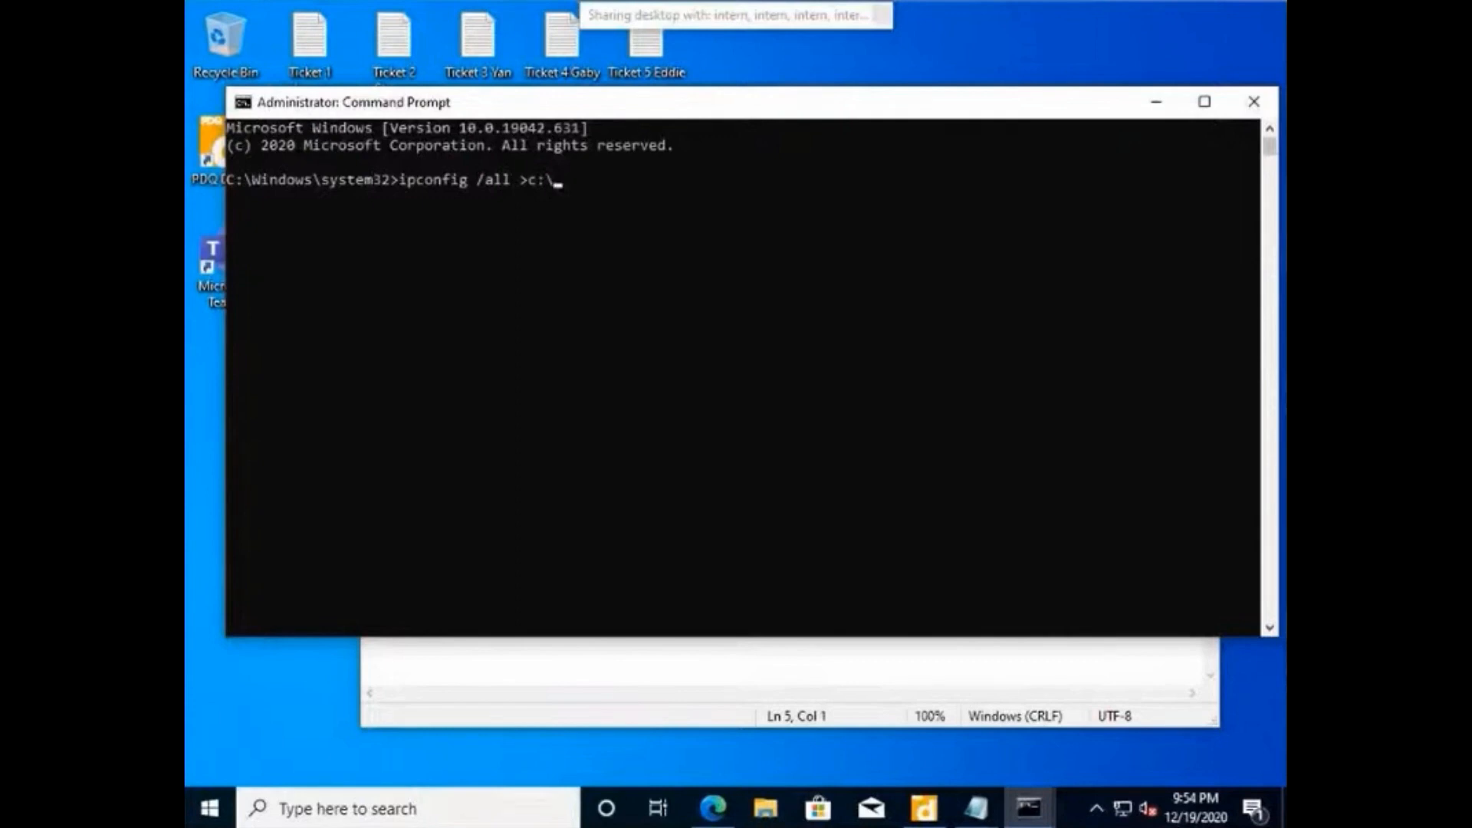
{"action": "type", "text": "test"}
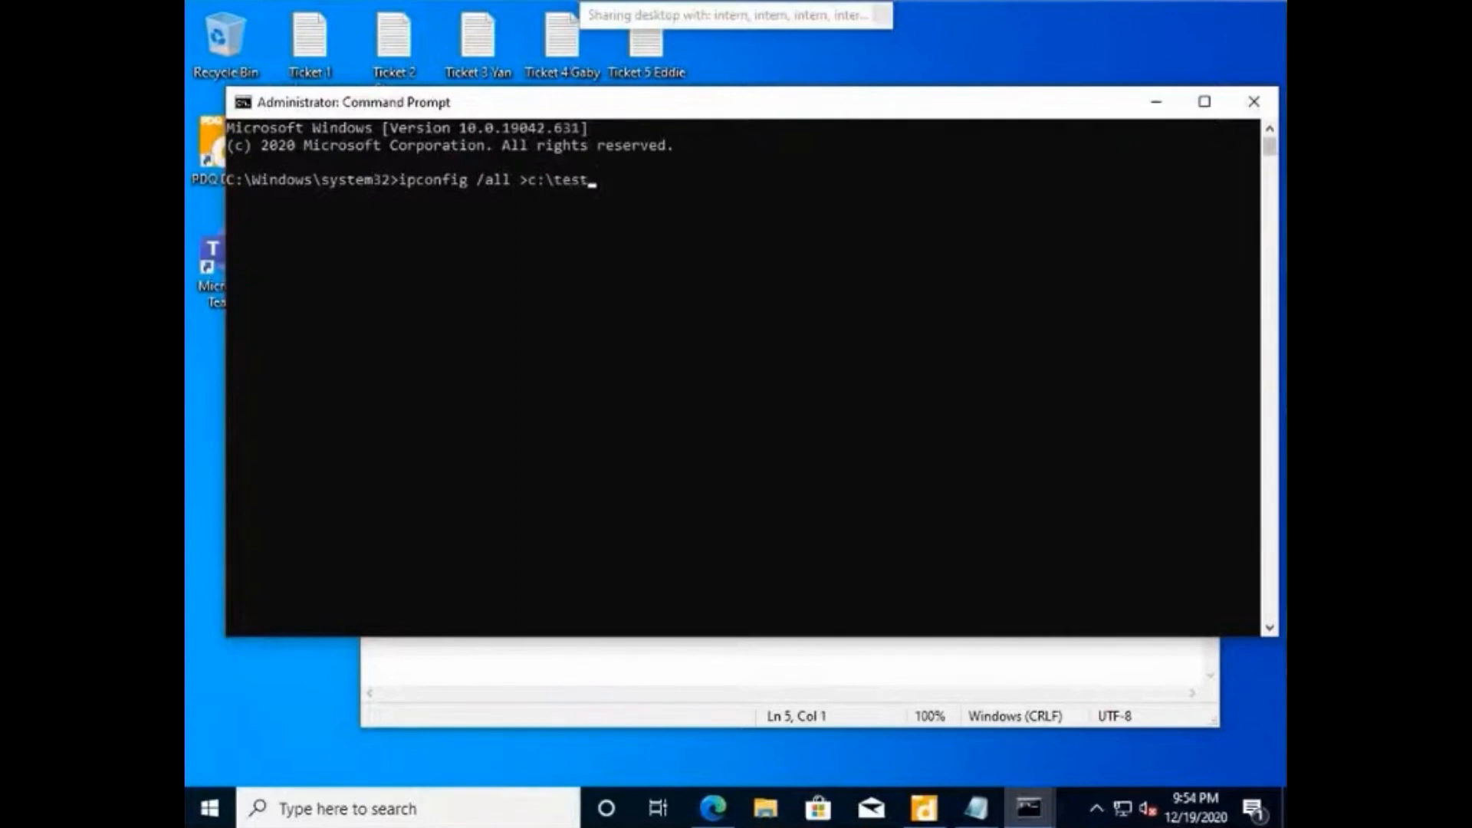
{"action": "type", "text": ".txct"}
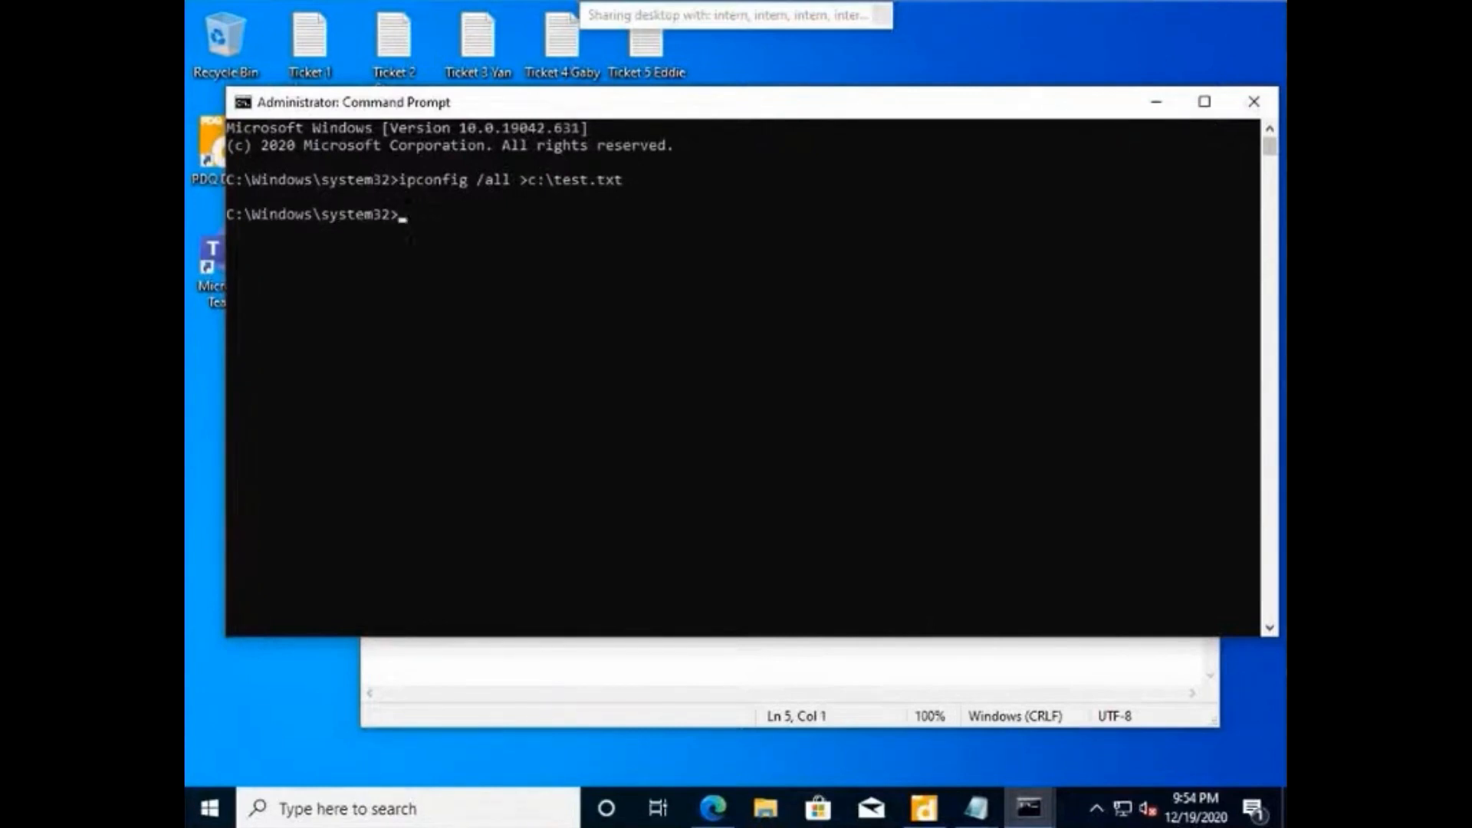
{"action": "left_click", "coordinate": [764, 808]}
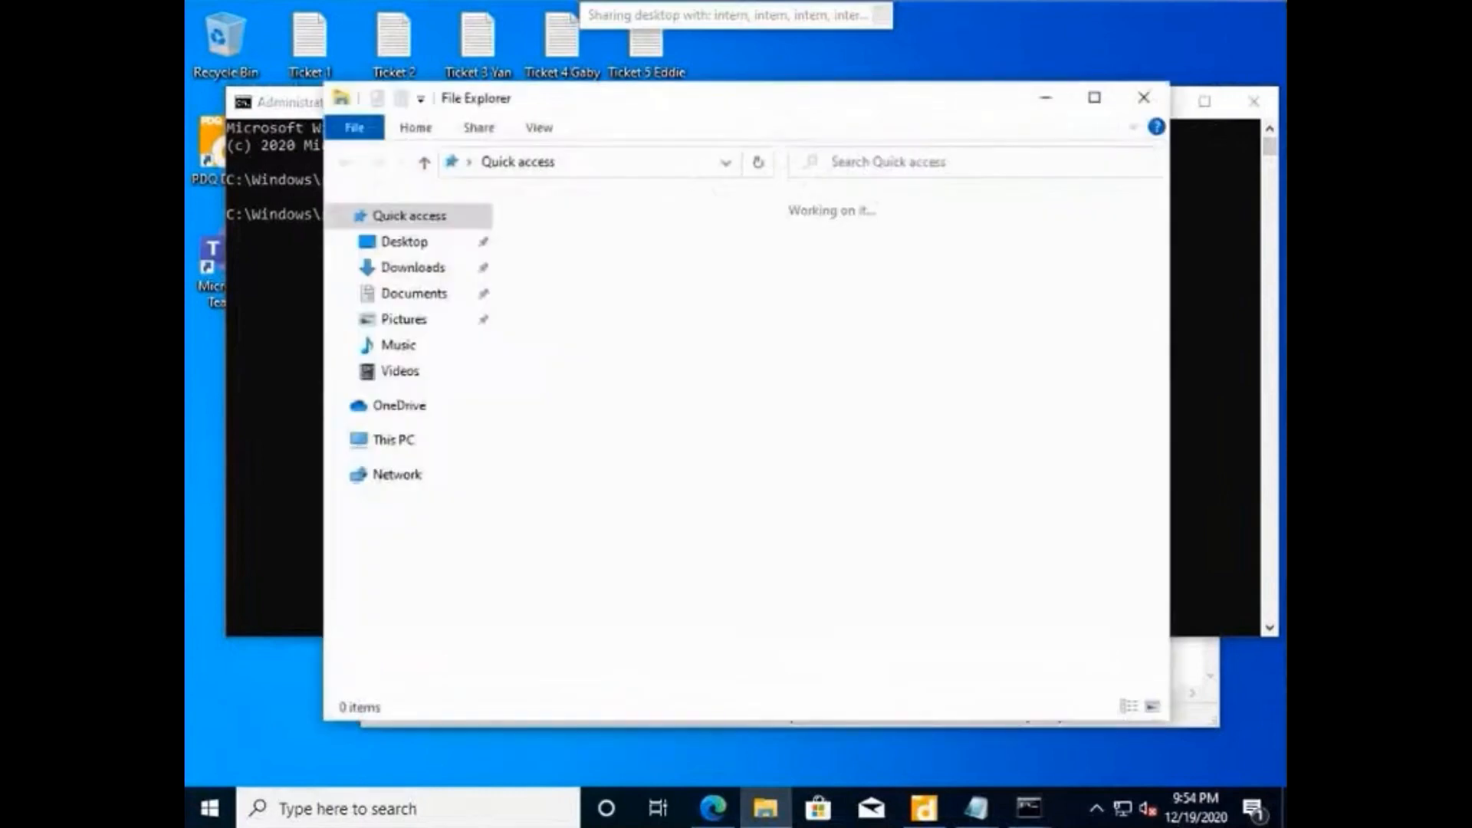
{"action": "left_click", "coordinate": [391, 440]}
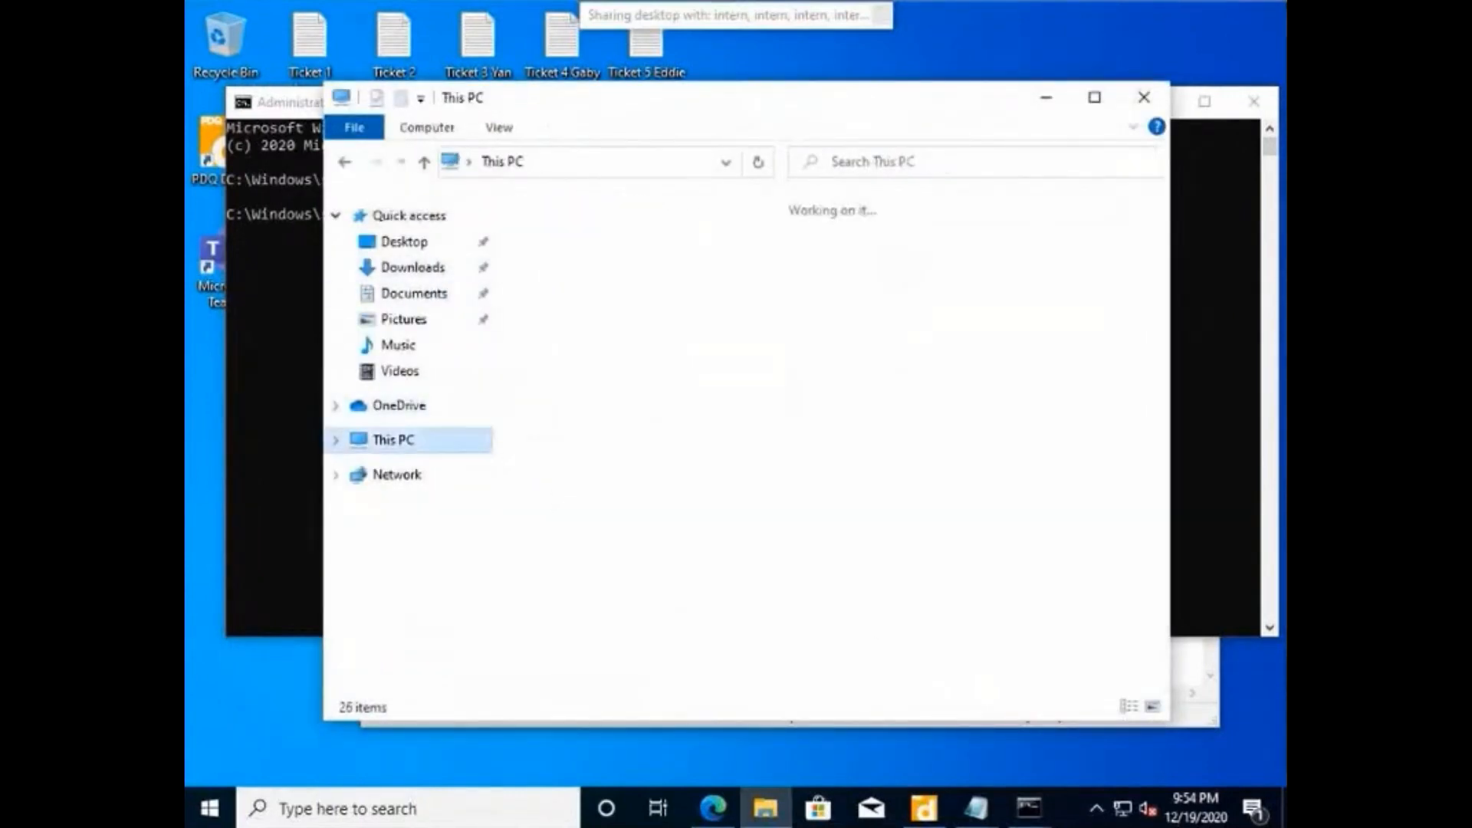
{"action": "left_click", "coordinate": [909, 521]}
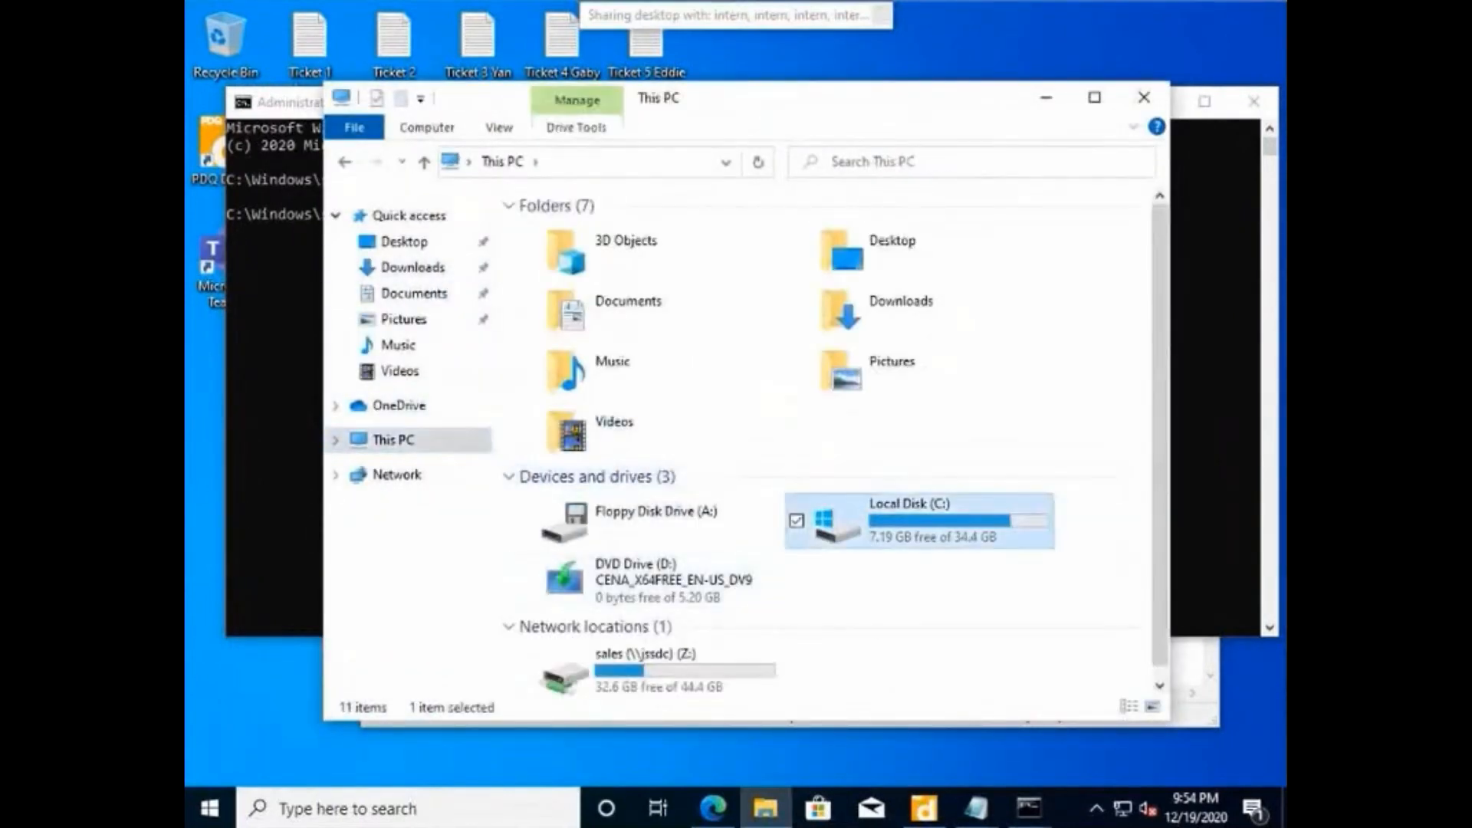
{"action": "double_click", "coordinate": [915, 522]}
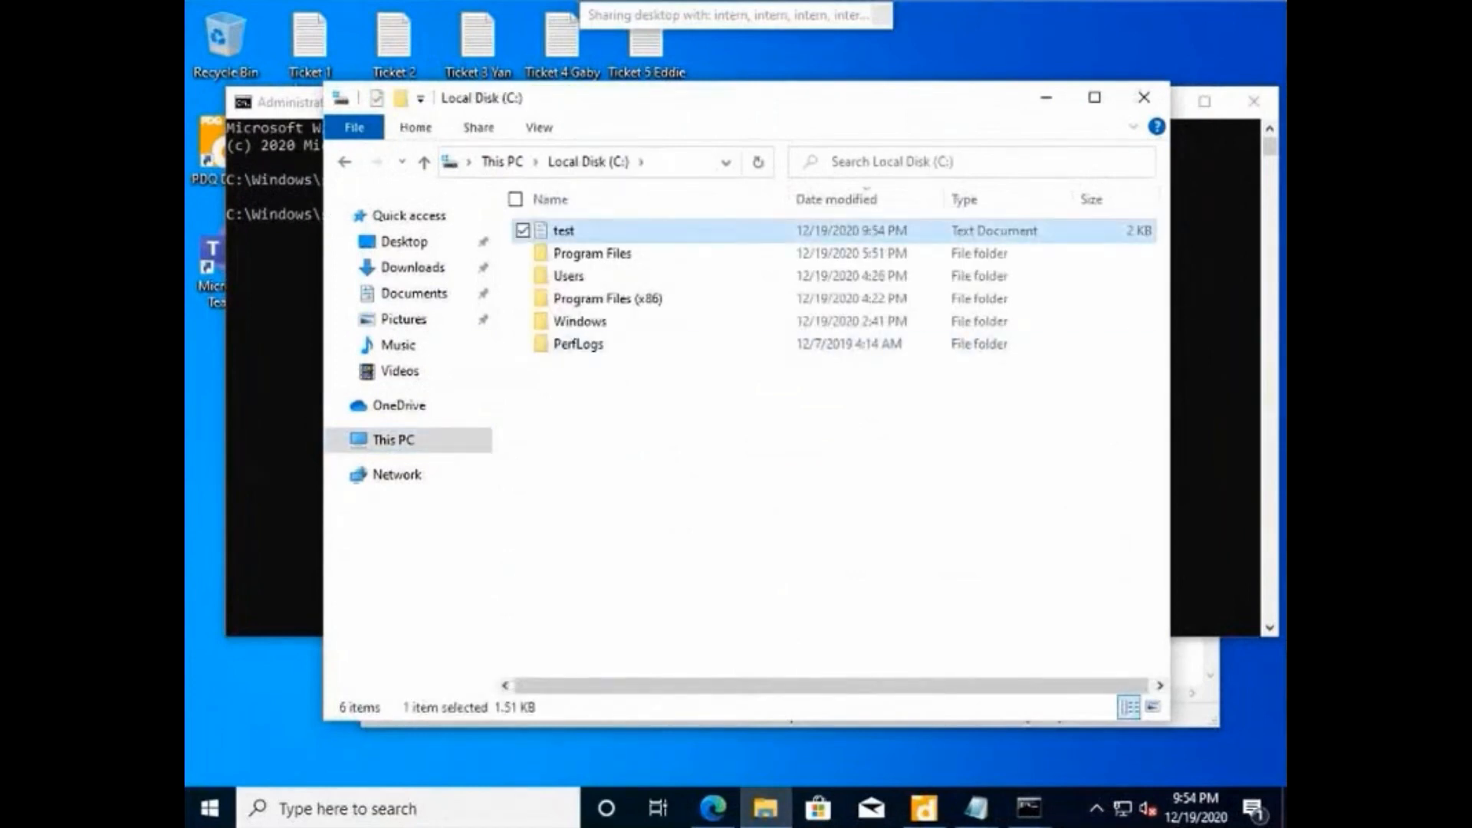
{"action": "double_click", "coordinate": [562, 230]}
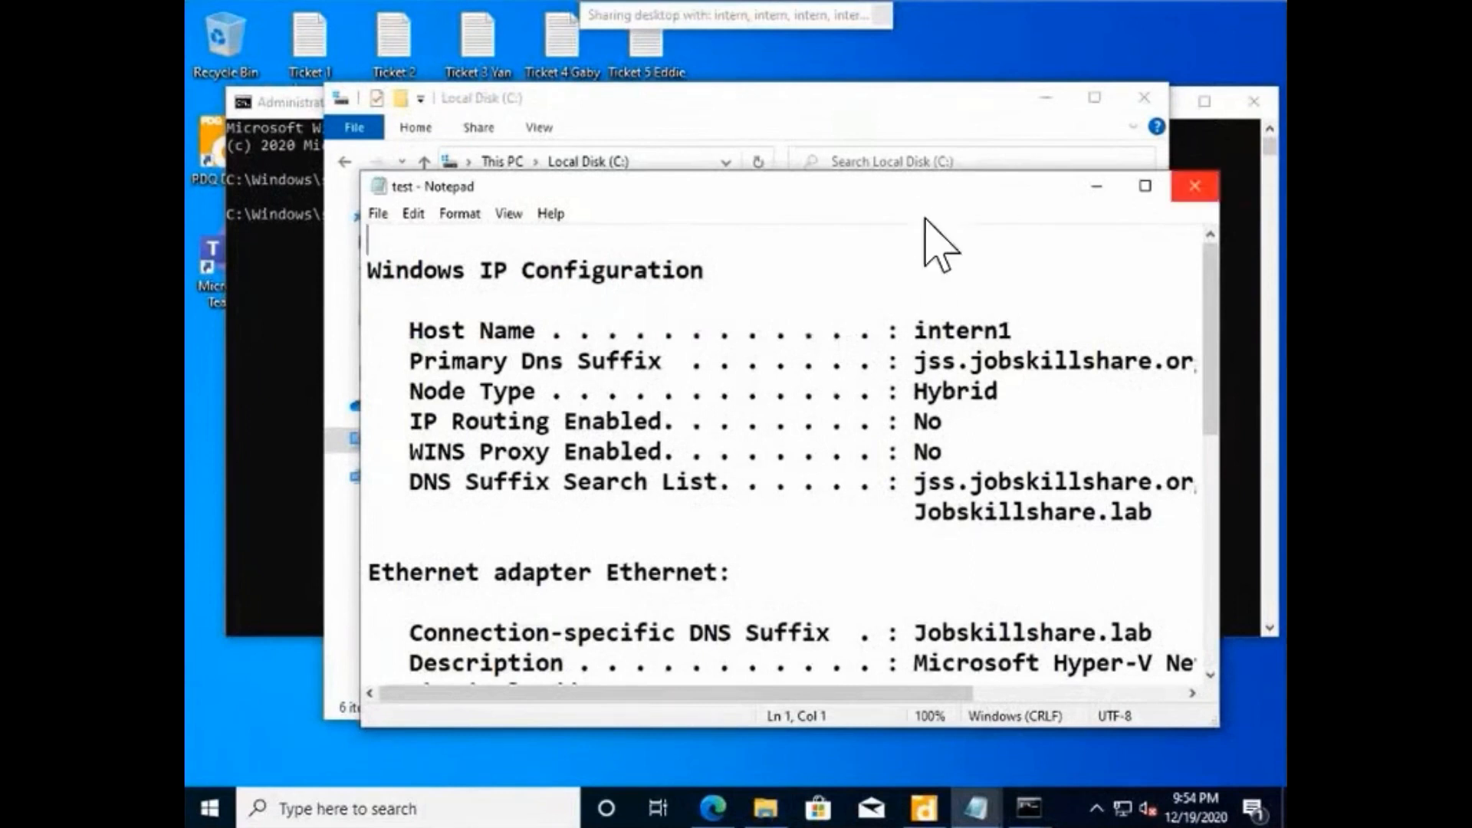
{"action": "left_click", "coordinate": [1194, 186]}
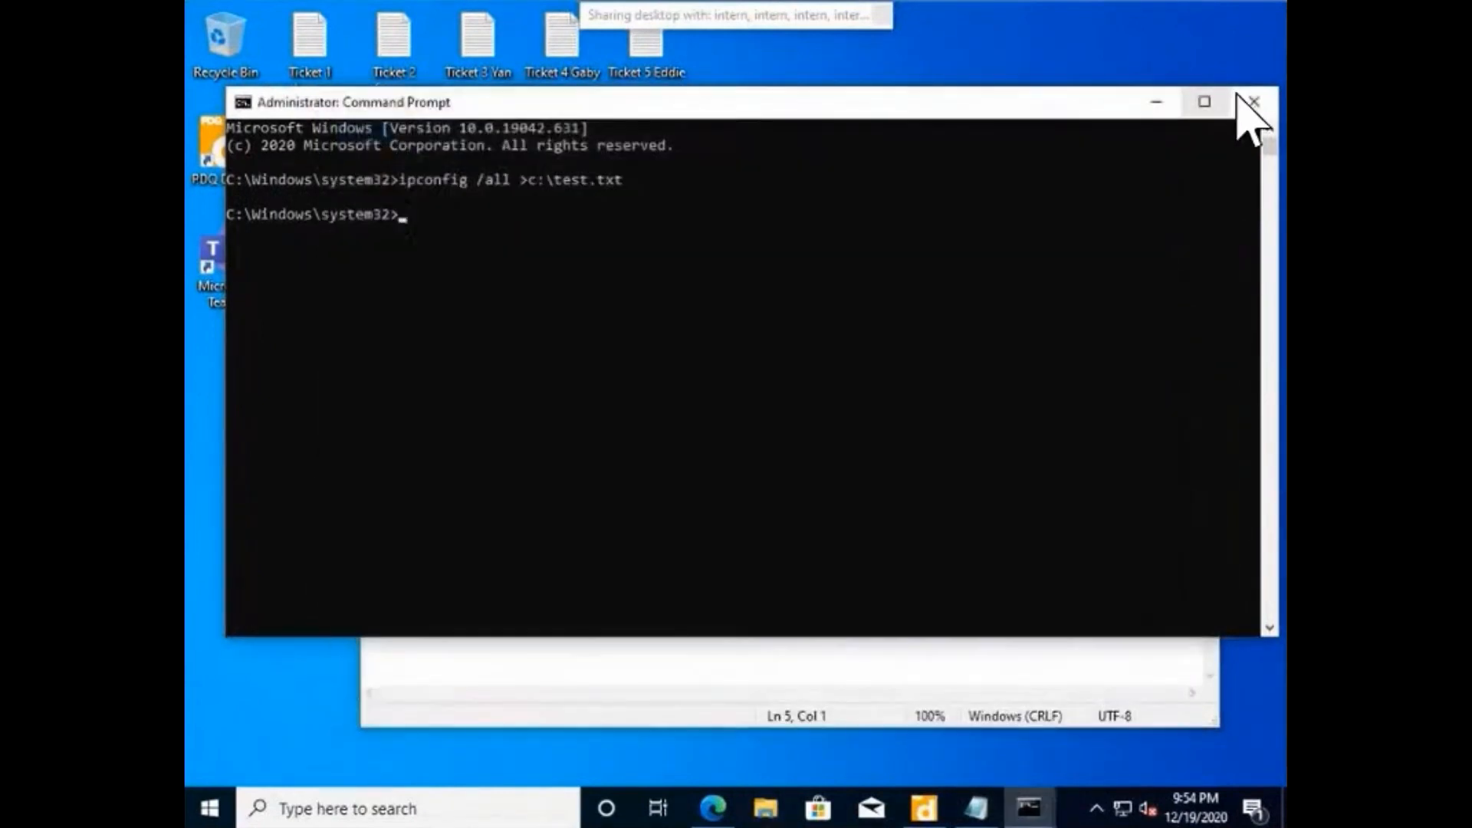